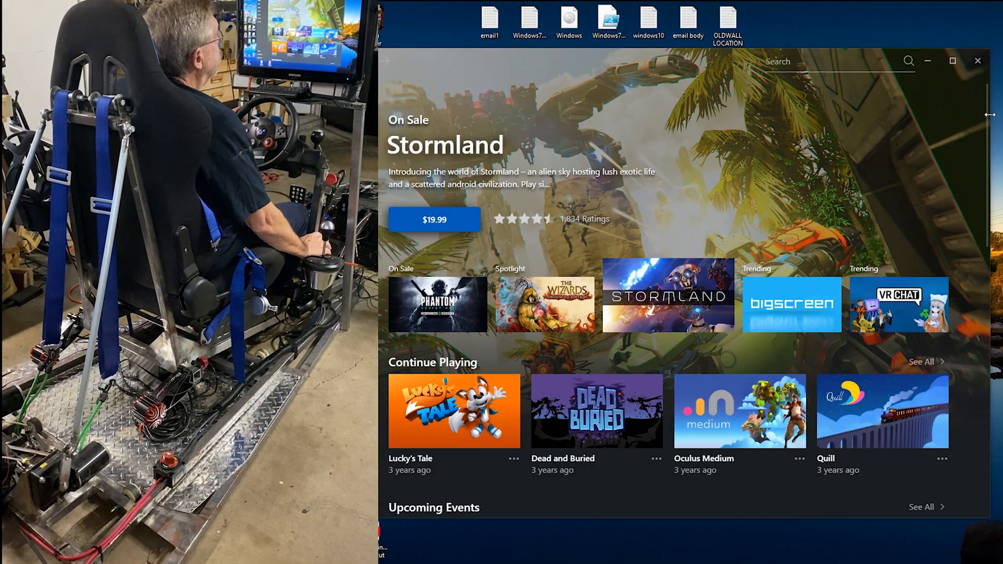
{"action": "mouse_move", "coordinate": [978, 61]}
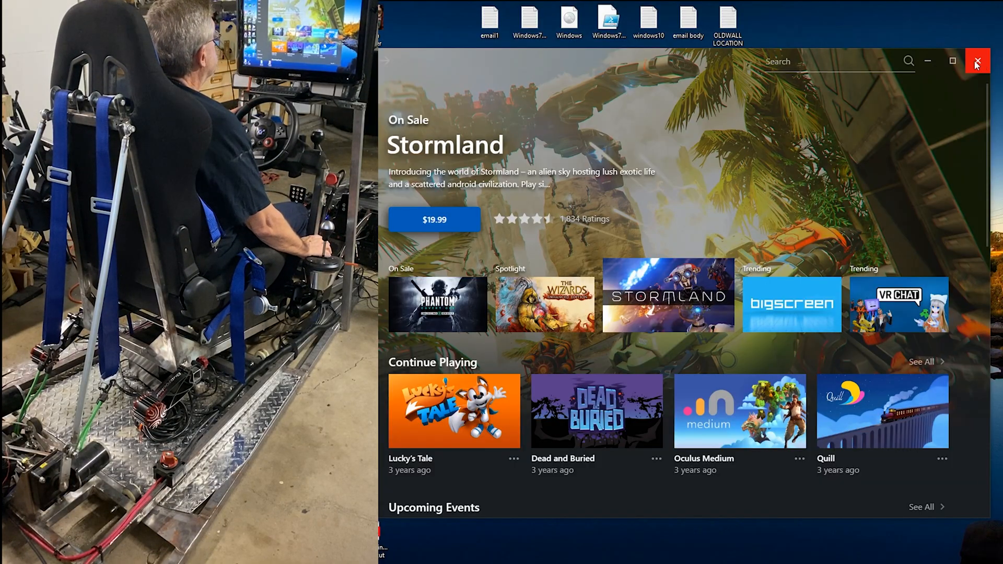
Step: Close the Oculus store window, leaving the Windows desktop with its shortcuts showing
{"action": "left_click", "coordinate": [977, 62]}
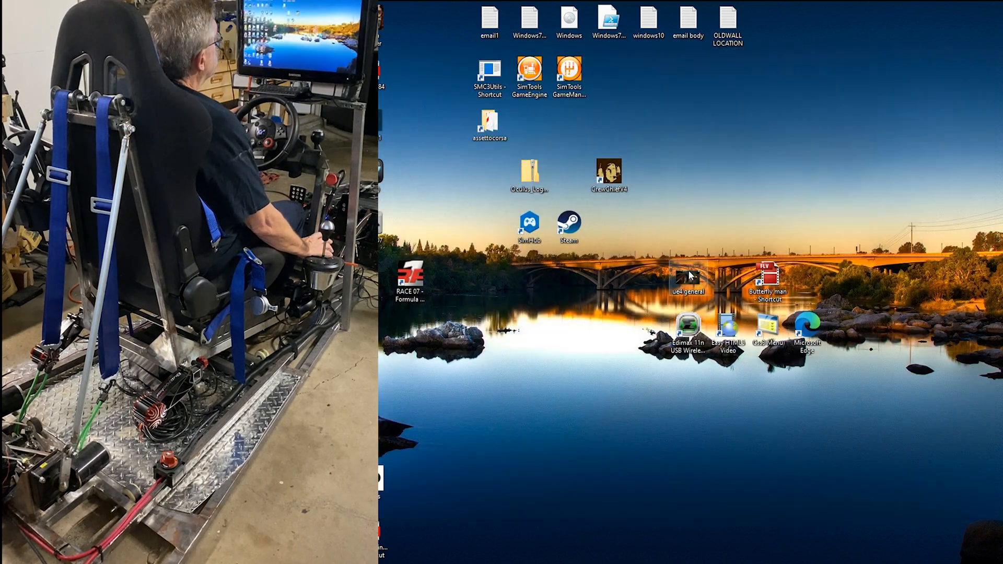
{"action": "mouse_move", "coordinate": [611, 132]}
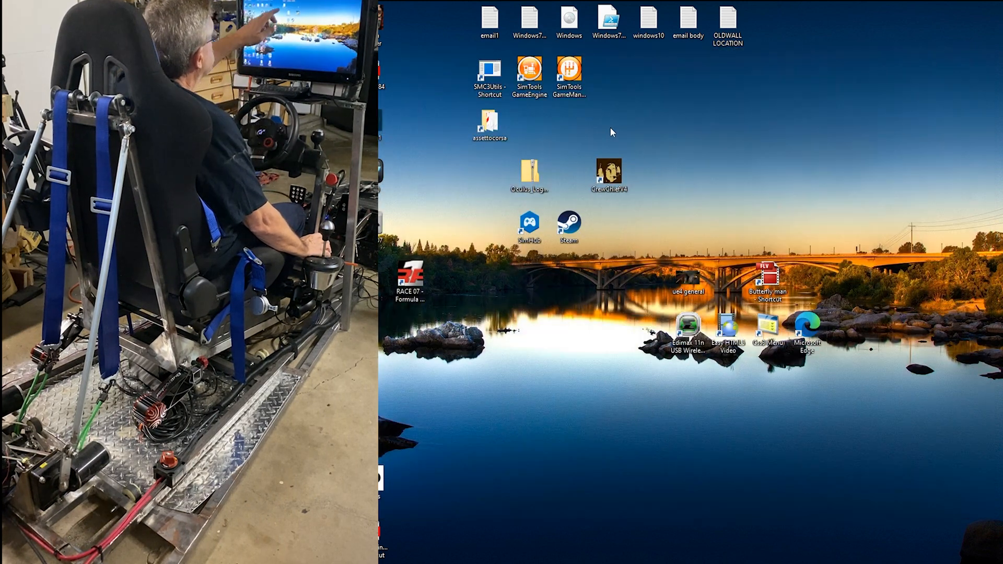
{"action": "left_click", "coordinate": [490, 74]}
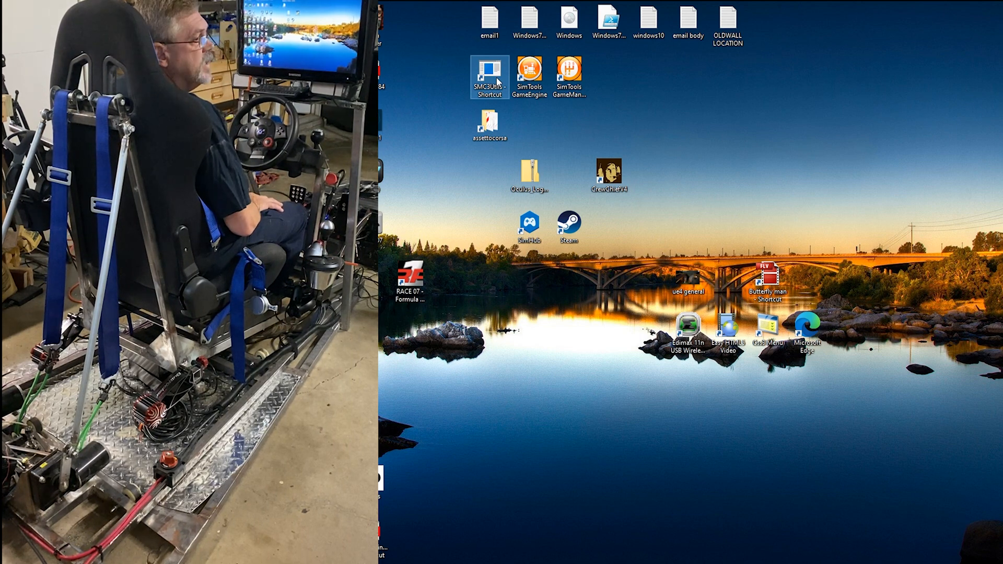
Step: Launch SMC3Utils, enable Motor 3, then view the Motor 2 and Motor 3 feedback graphs
{"action": "double_click", "coordinate": [488, 75]}
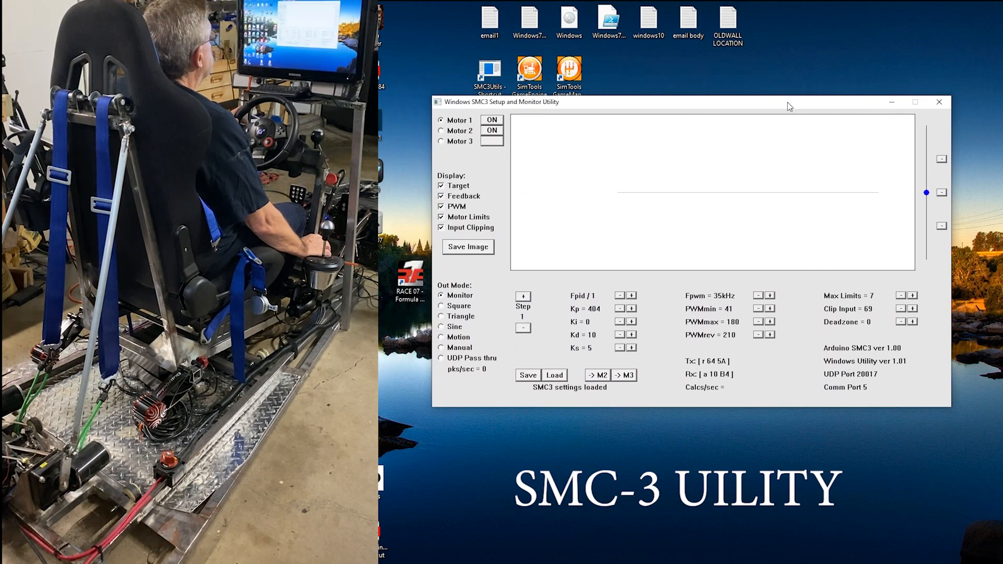
{"action": "left_click", "coordinate": [493, 141]}
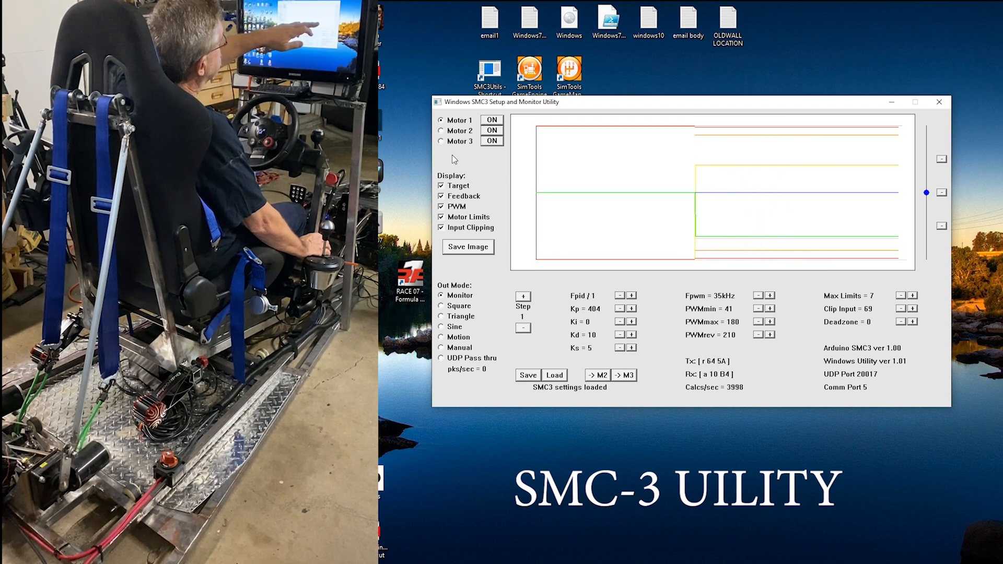
{"action": "left_click", "coordinate": [441, 130]}
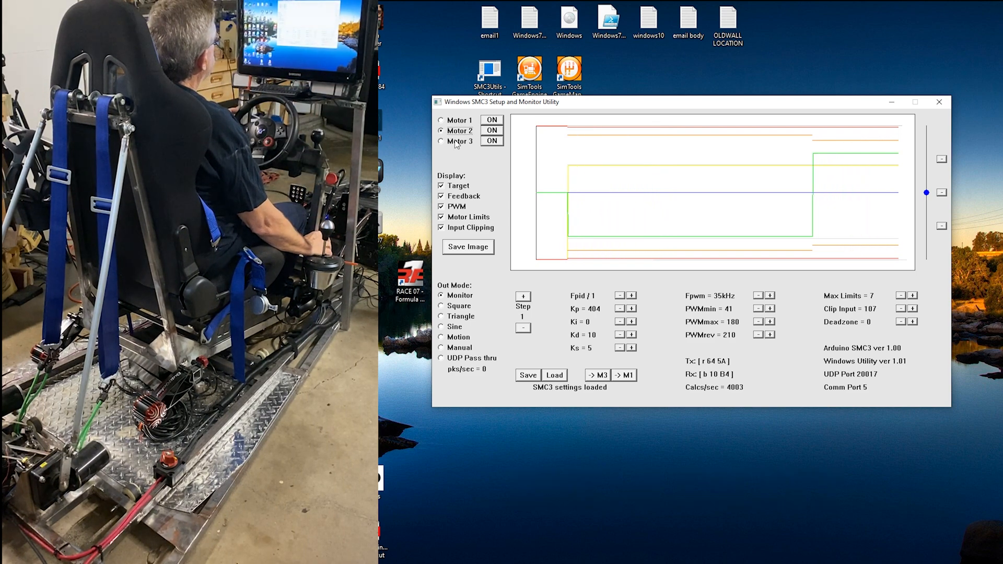
{"action": "left_click", "coordinate": [442, 141]}
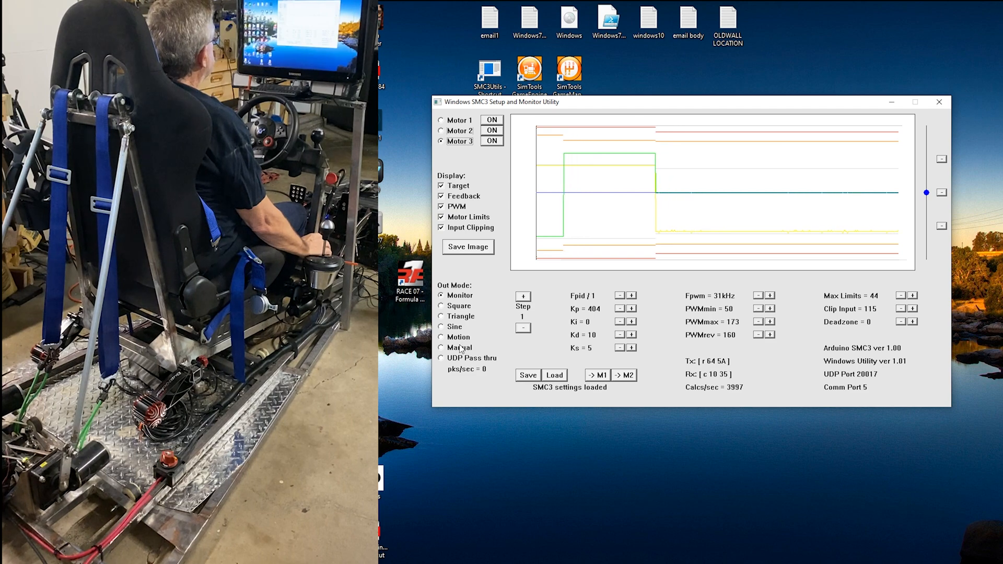
Step: Select Manual out mode and watch the Motor 1 then Motor 3 target and feedback traces
{"action": "left_click", "coordinate": [441, 347]}
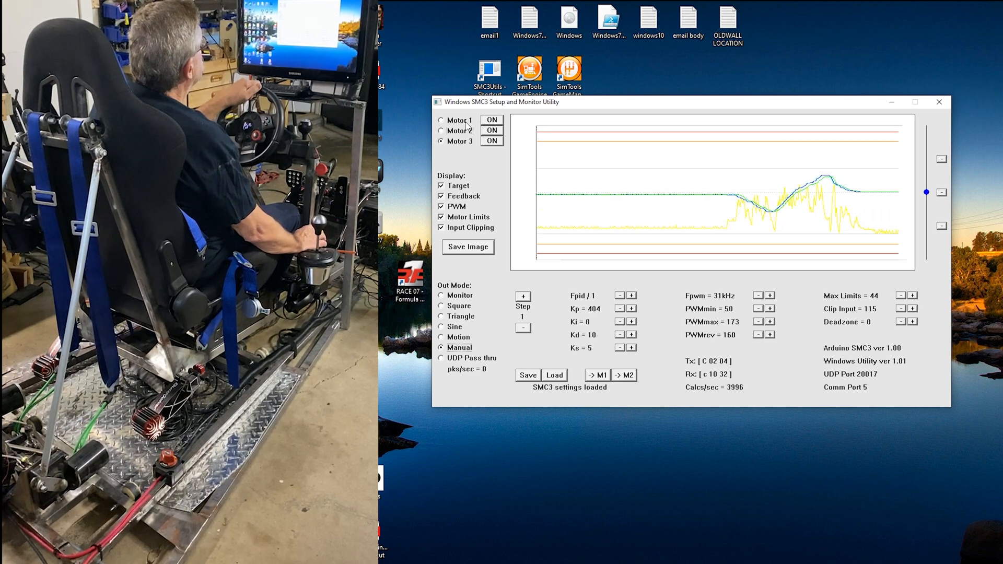
{"action": "left_click", "coordinate": [442, 120]}
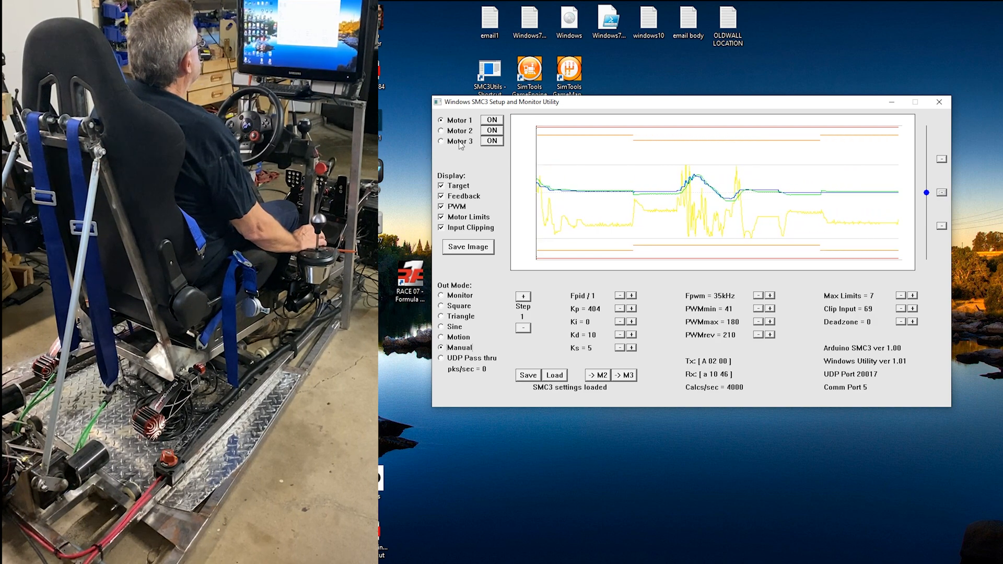
{"action": "left_click", "coordinate": [441, 141]}
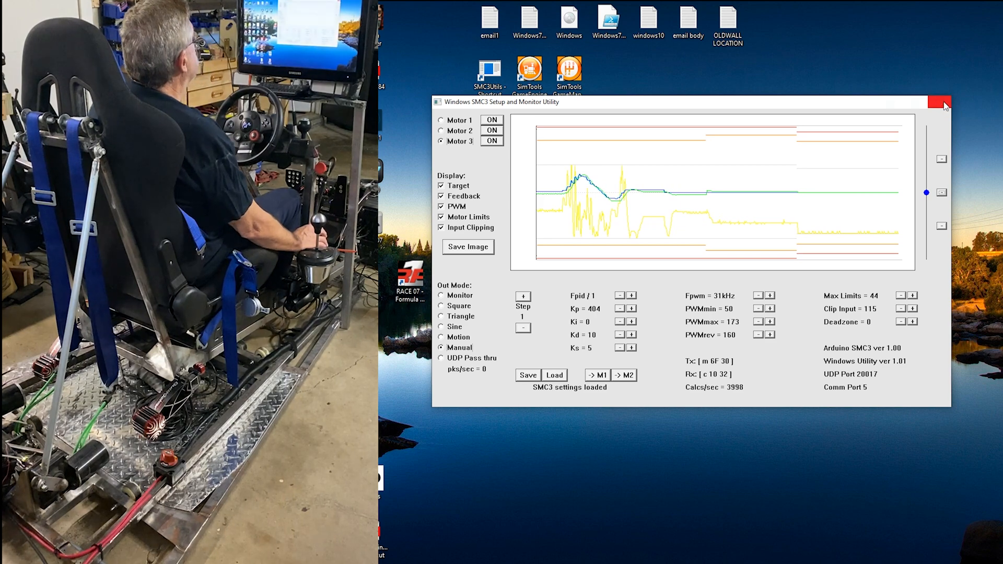
Step: Close the SMC3 utility and launch SimTools Game Engine from the desktop
{"action": "left_click", "coordinate": [942, 102]}
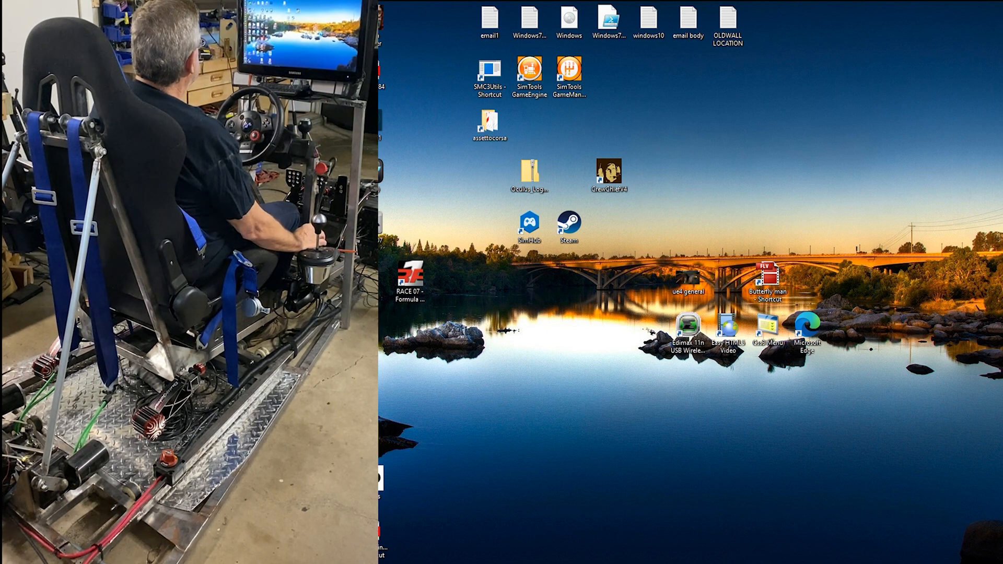
{"action": "double_click", "coordinate": [530, 71]}
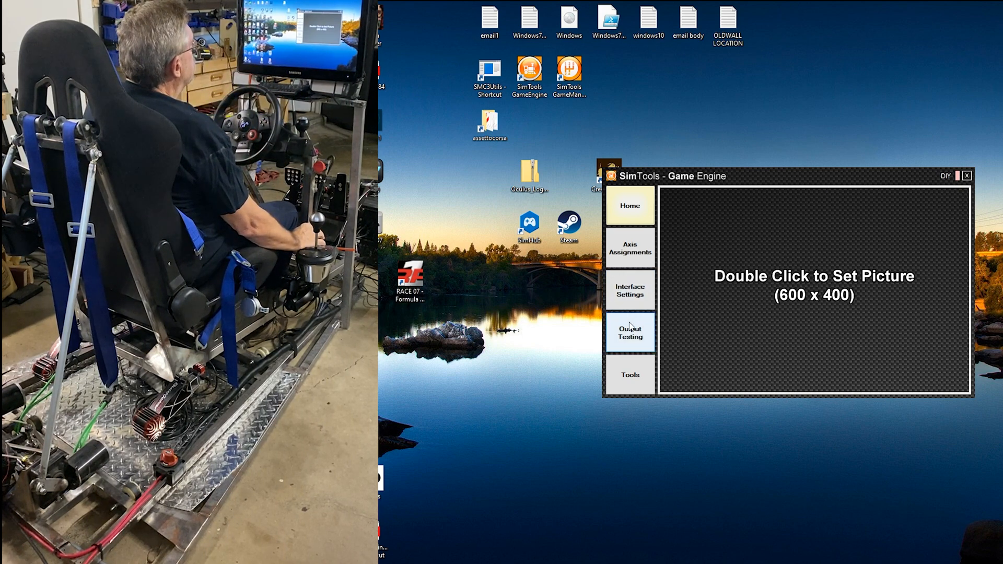
Step: Show Interface Settings with serial output on COM5 at 500000 baud
{"action": "left_click", "coordinate": [630, 290]}
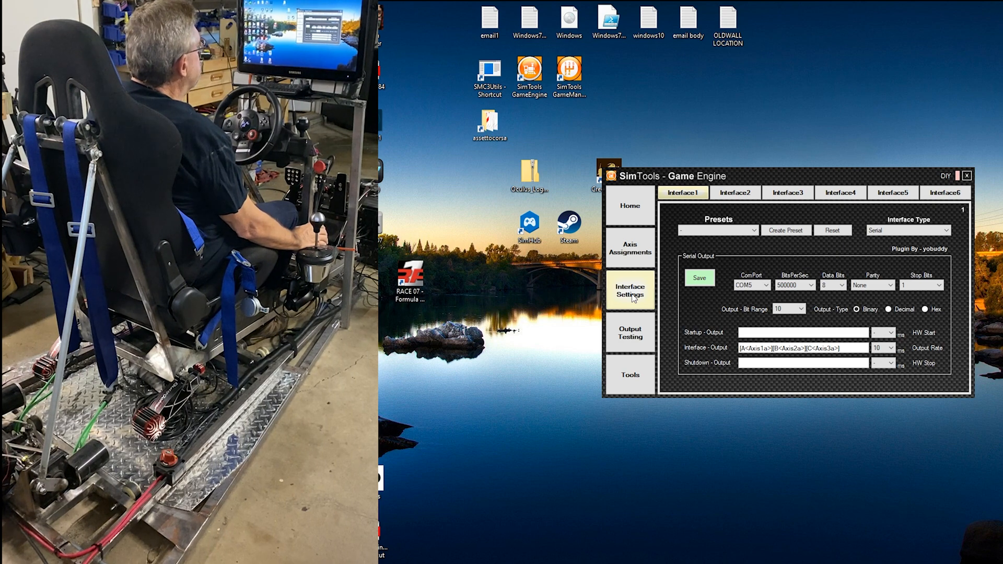
{"action": "mouse_move", "coordinate": [709, 326]}
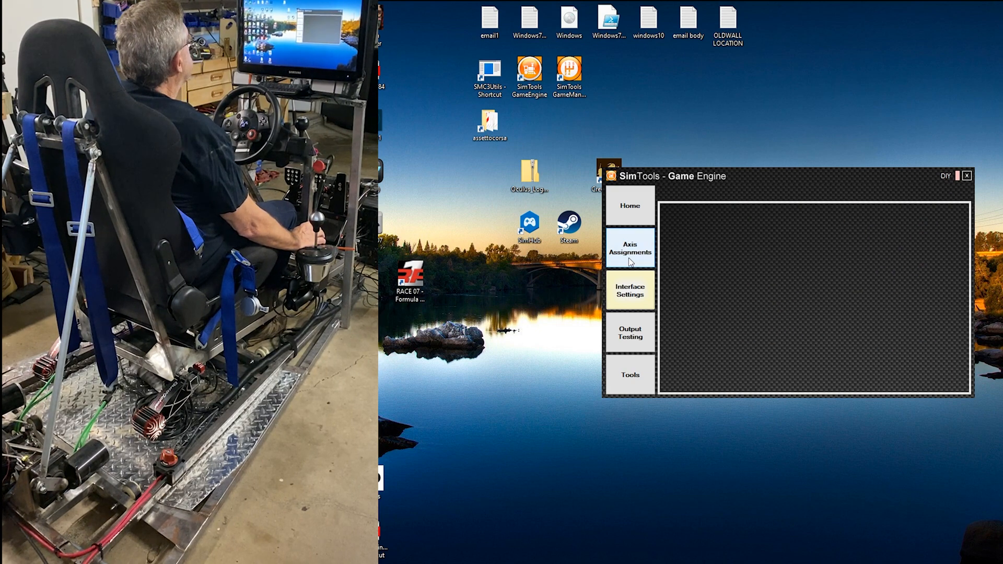
Step: Load Assetto Corsa in Axis Assignments and set the DOF 4 sway force to 15 percent
{"action": "left_click", "coordinate": [630, 248]}
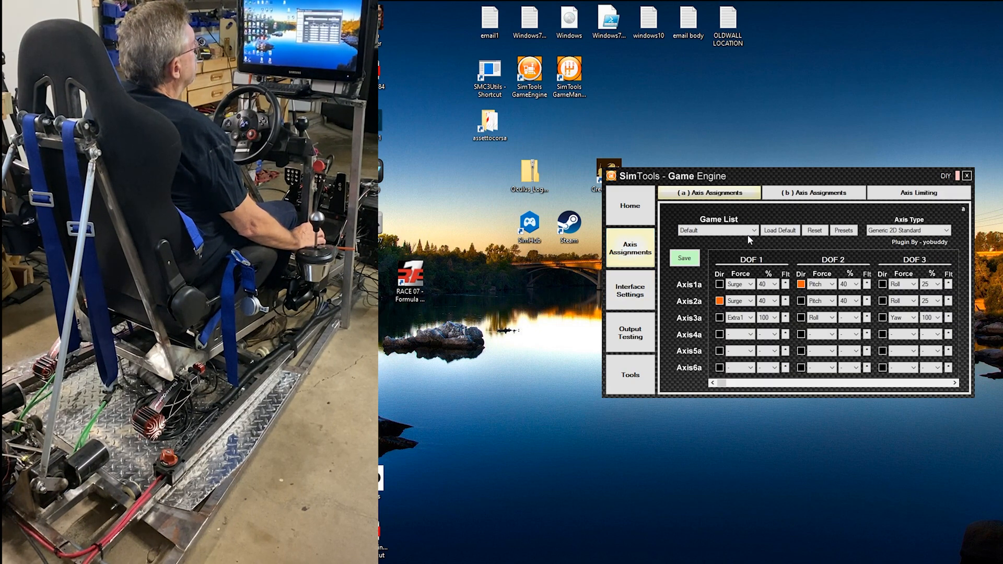
{"action": "left_click", "coordinate": [754, 230]}
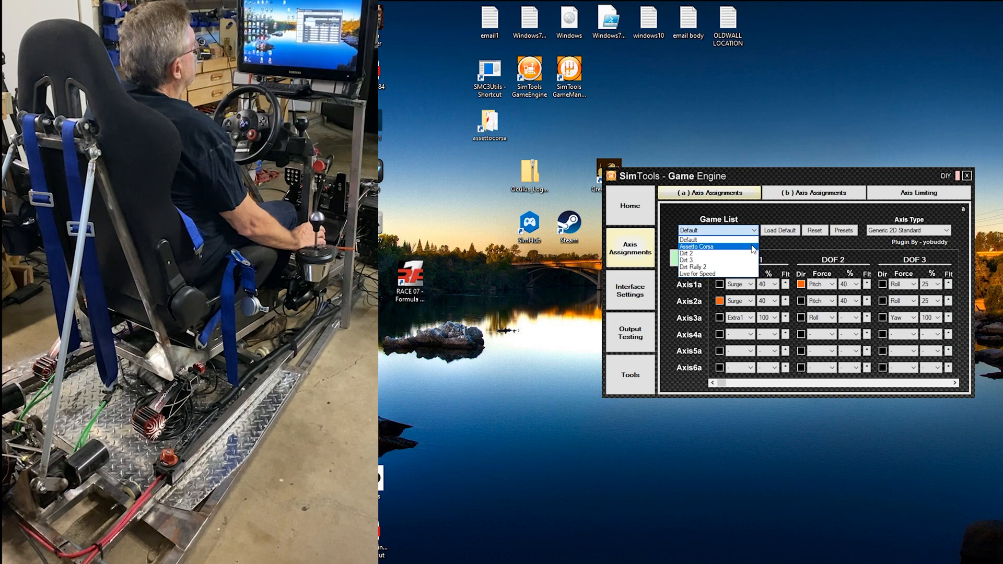
{"action": "left_click", "coordinate": [696, 246]}
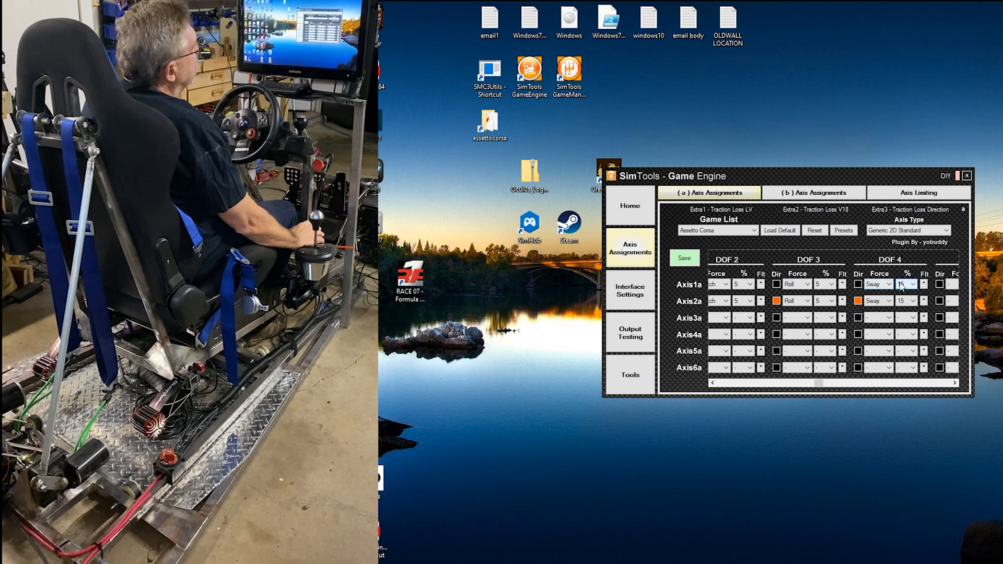
{"action": "left_click", "coordinate": [906, 283]}
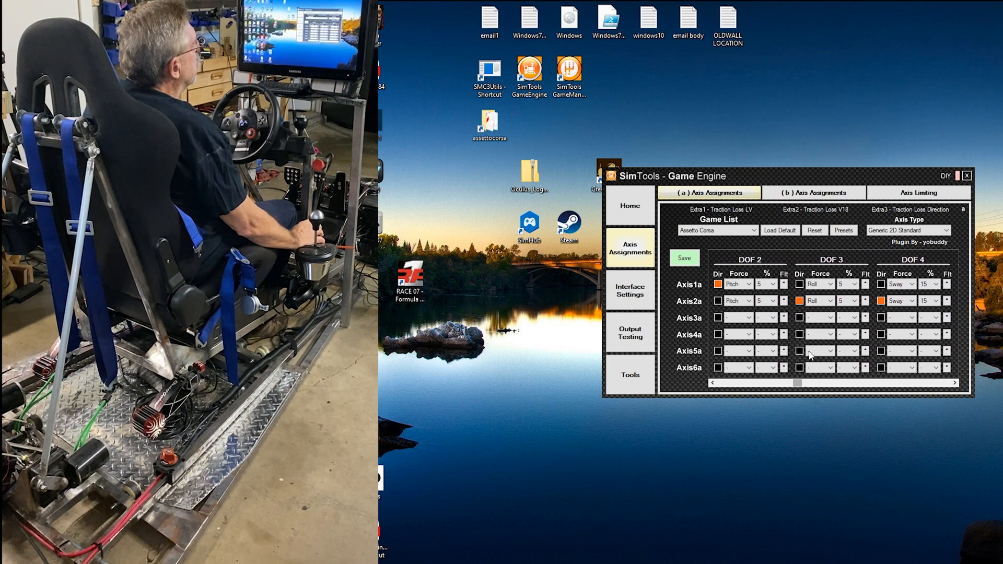
{"action": "left_click", "coordinate": [919, 193]}
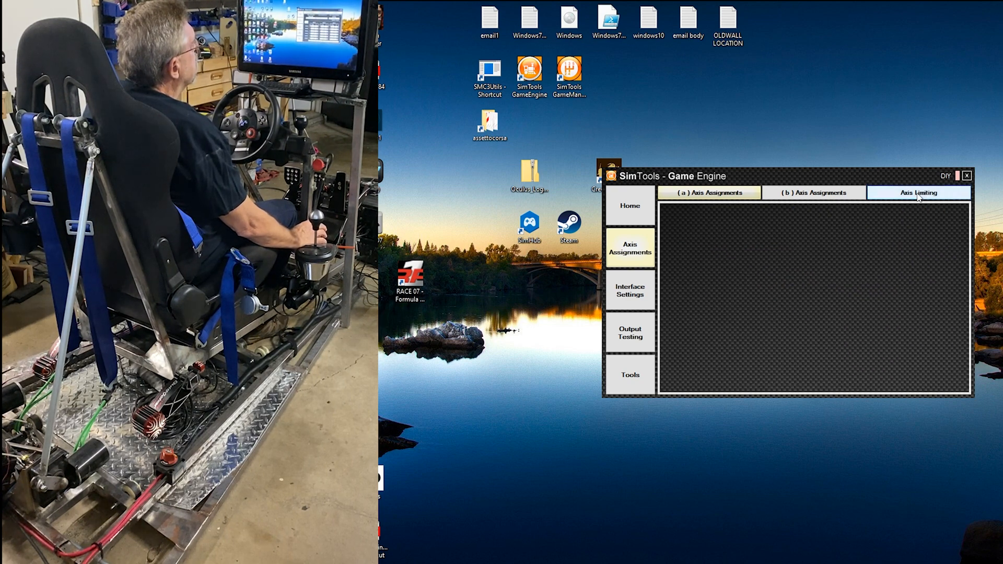
Step: Show the Axis Limiting page with 87, 87 and 91 percent for the first three axes
{"action": "left_click", "coordinate": [918, 193]}
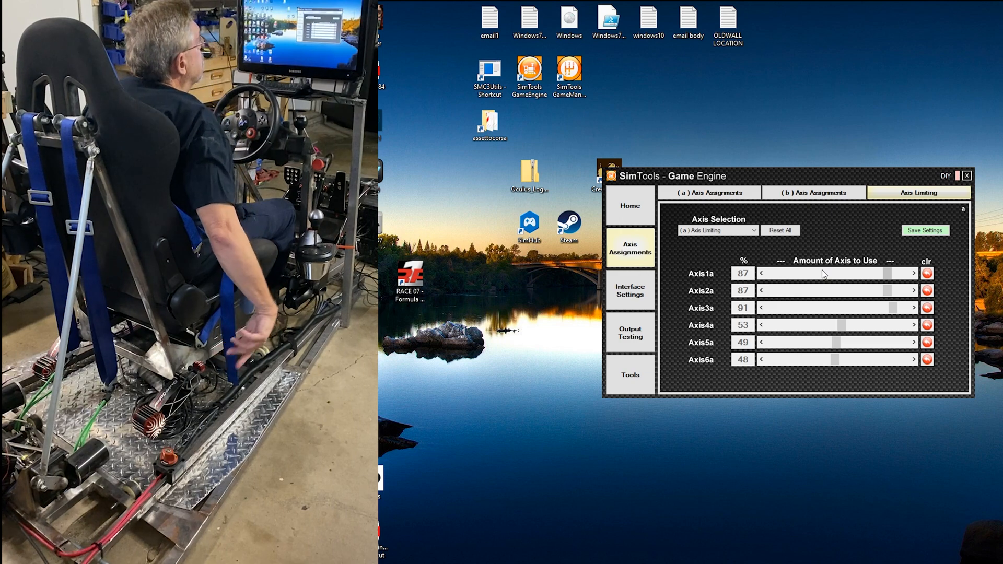
{"action": "mouse_move", "coordinate": [824, 305]}
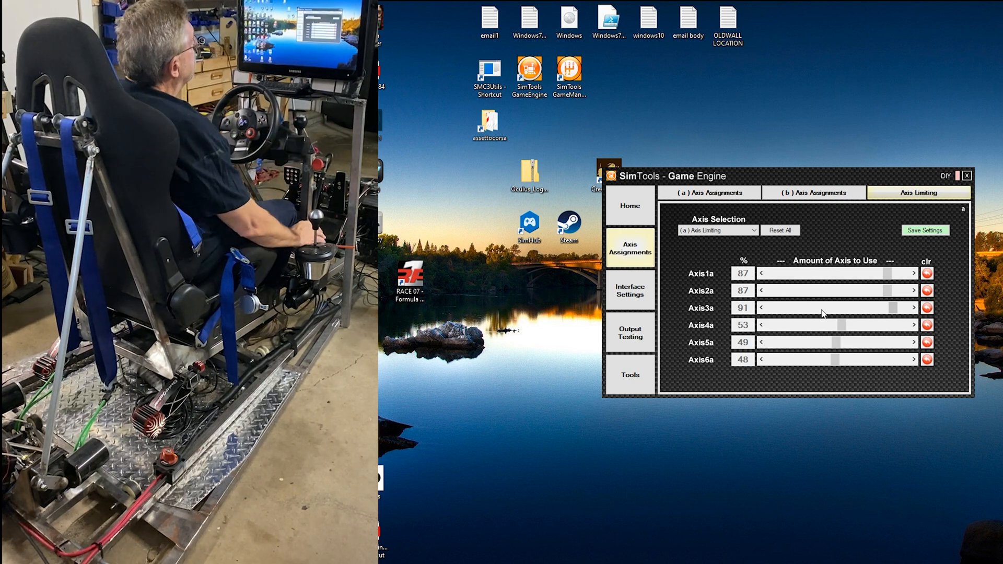
{"action": "mouse_move", "coordinate": [821, 237]}
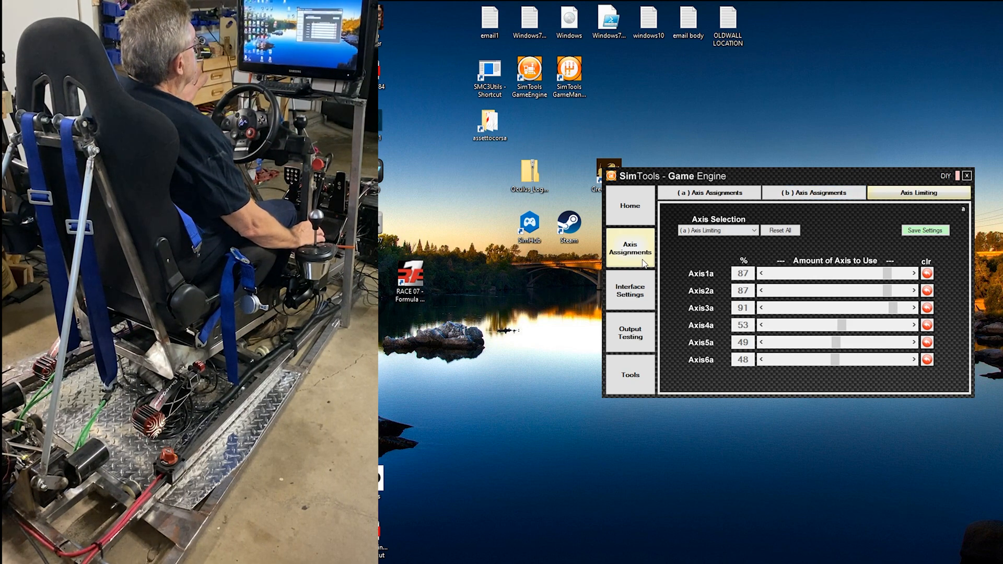
Step: Turn on DOF test output, nudge the rig in pitch, heave and yaw, then reveal the extra axes
{"action": "left_click", "coordinate": [629, 333]}
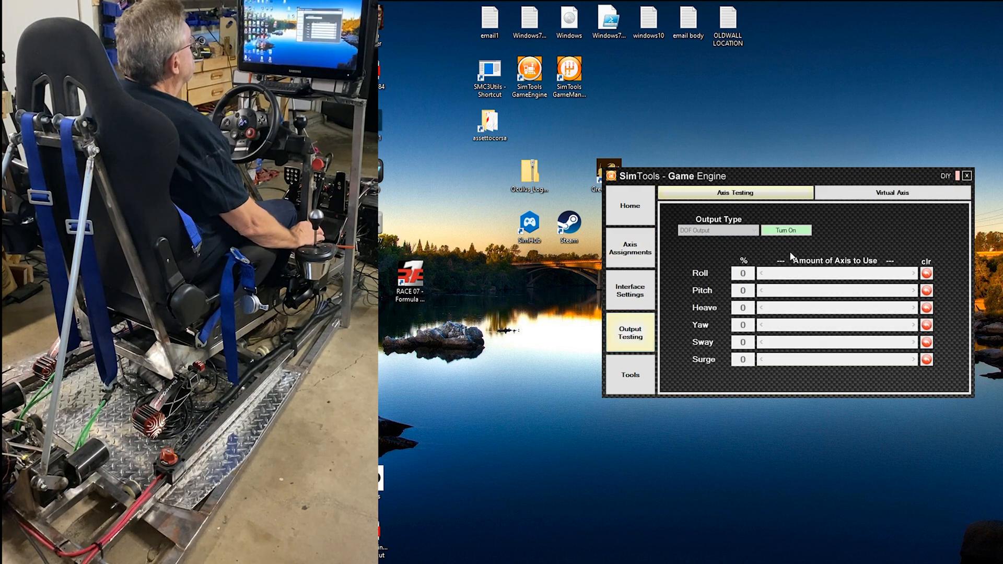
{"action": "left_click", "coordinate": [787, 230]}
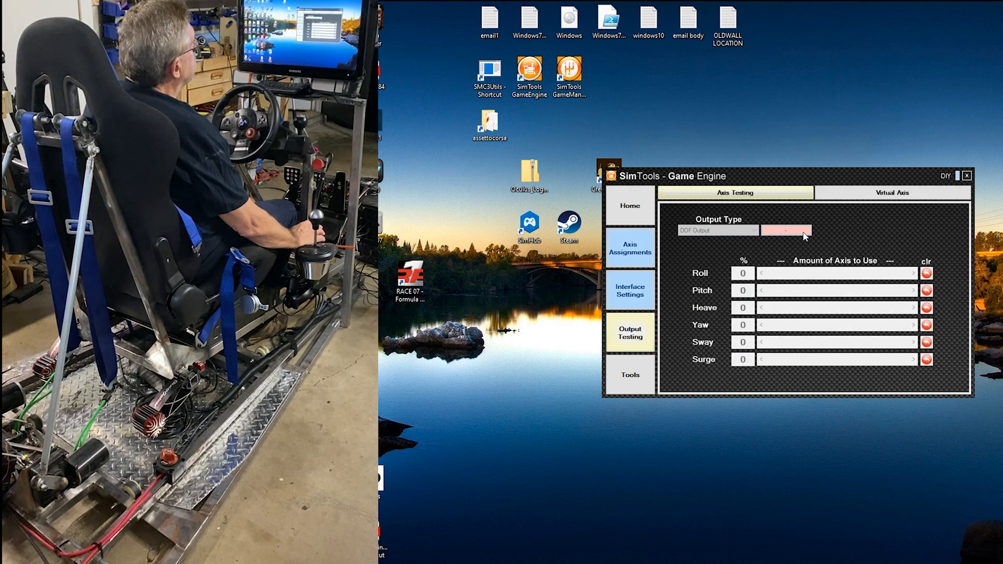
{"action": "left_click", "coordinate": [787, 230]}
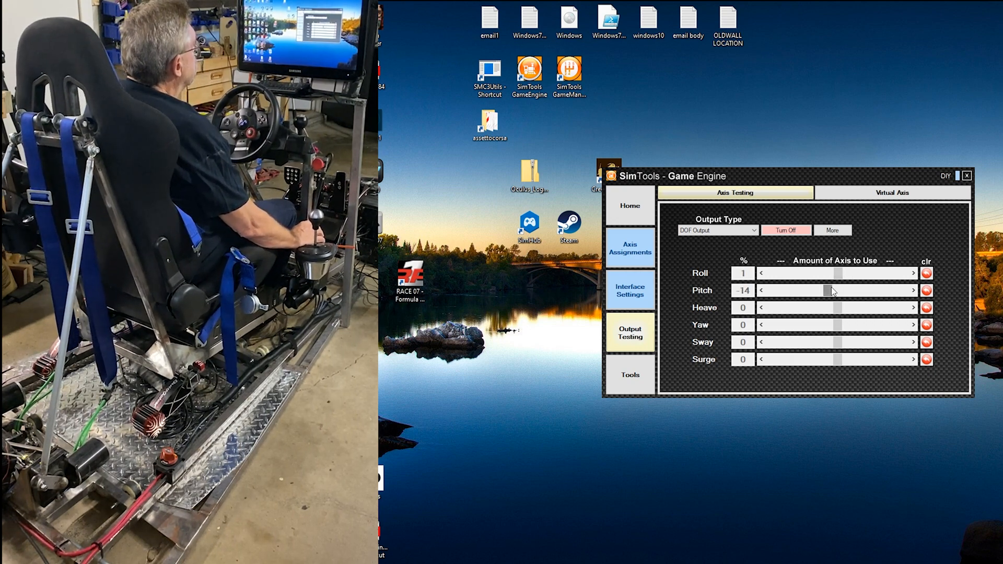
{"action": "left_click", "coordinate": [927, 290]}
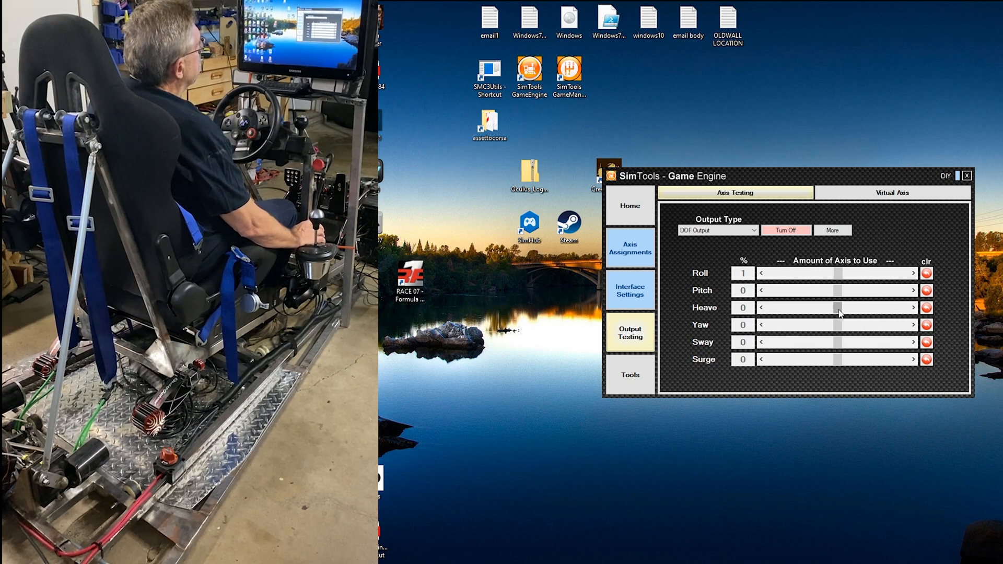
{"action": "mouse_move", "coordinate": [838, 330]}
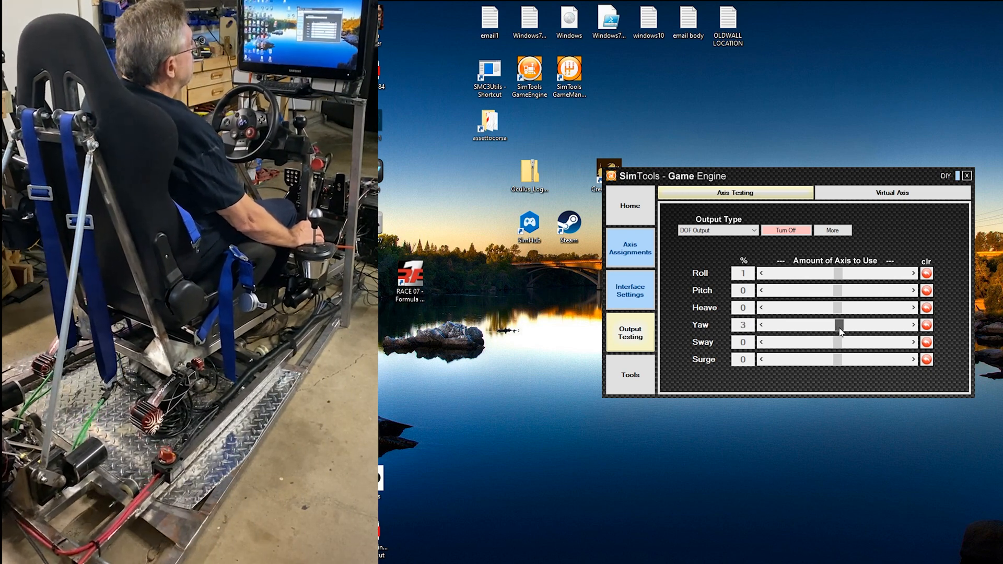
{"action": "left_click", "coordinate": [927, 324]}
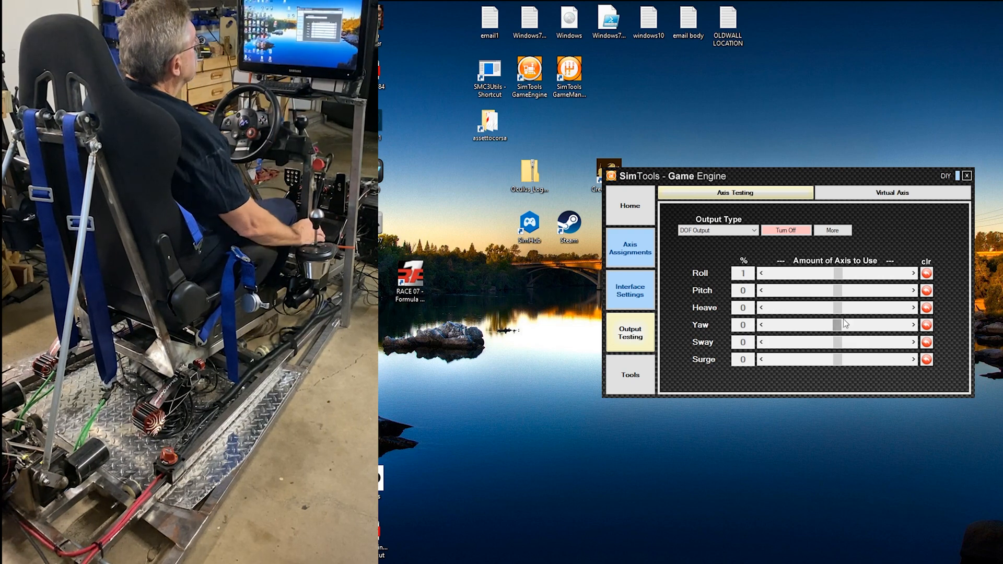
{"action": "left_click", "coordinate": [833, 230]}
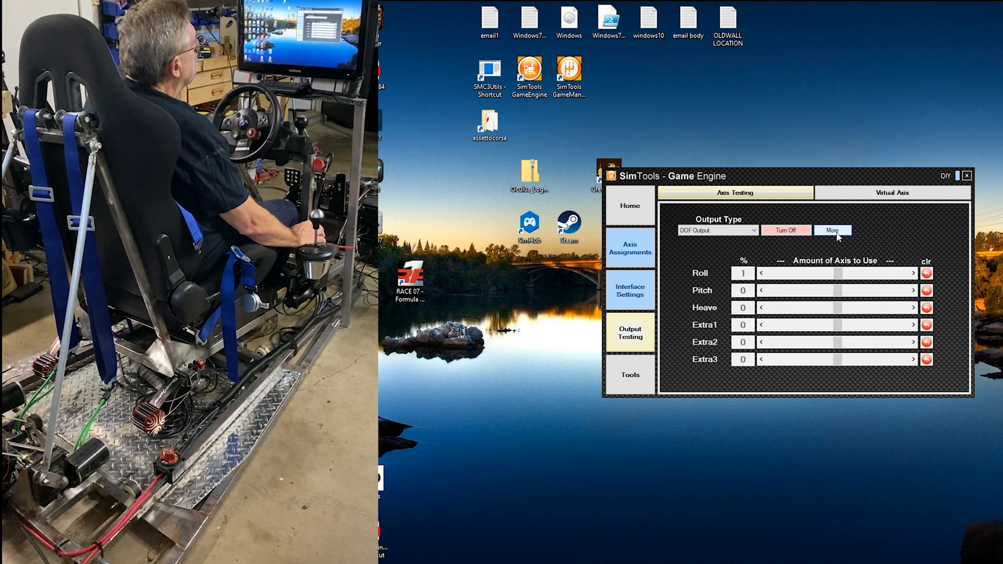
{"action": "mouse_move", "coordinate": [844, 328]}
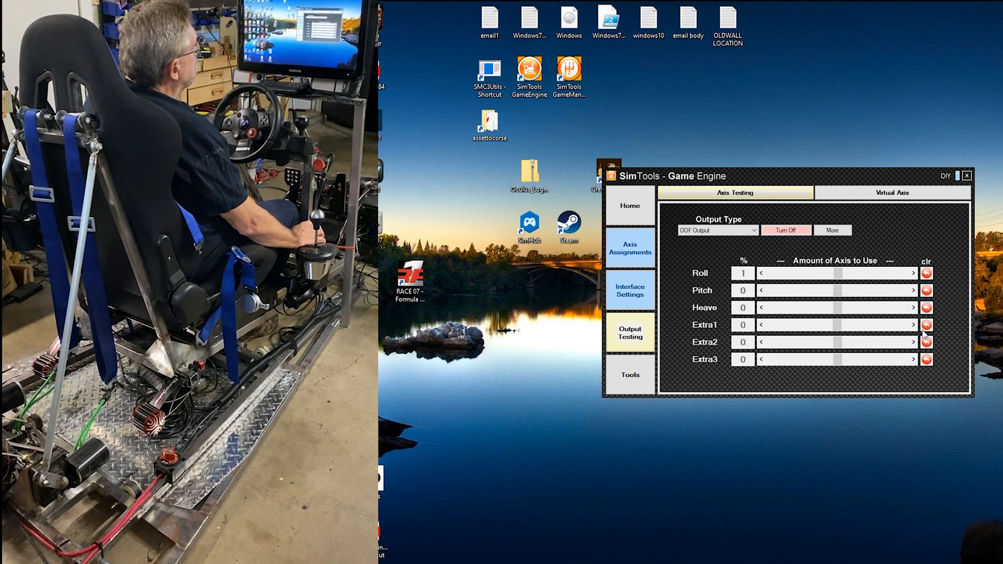
Step: Clear the Roll test amount and turn off DOF output so all axes read zero
{"action": "left_click", "coordinate": [786, 231]}
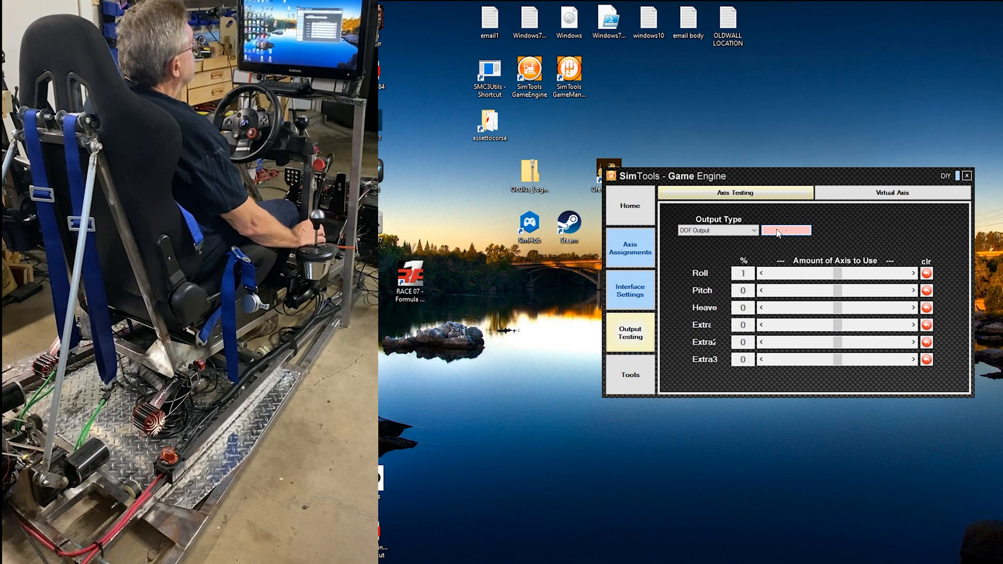
{"action": "left_click", "coordinate": [786, 230]}
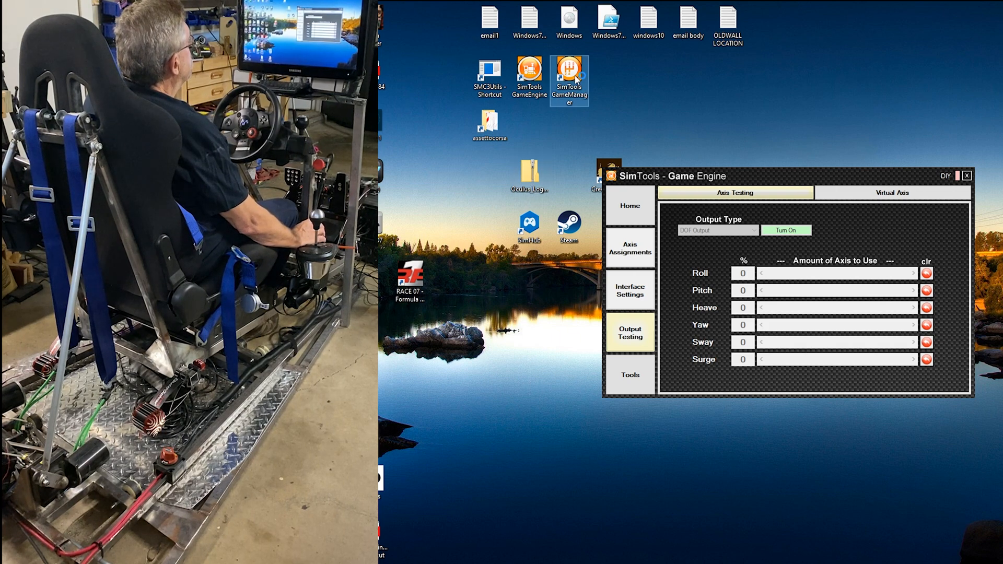
{"action": "mouse_move", "coordinate": [569, 76]}
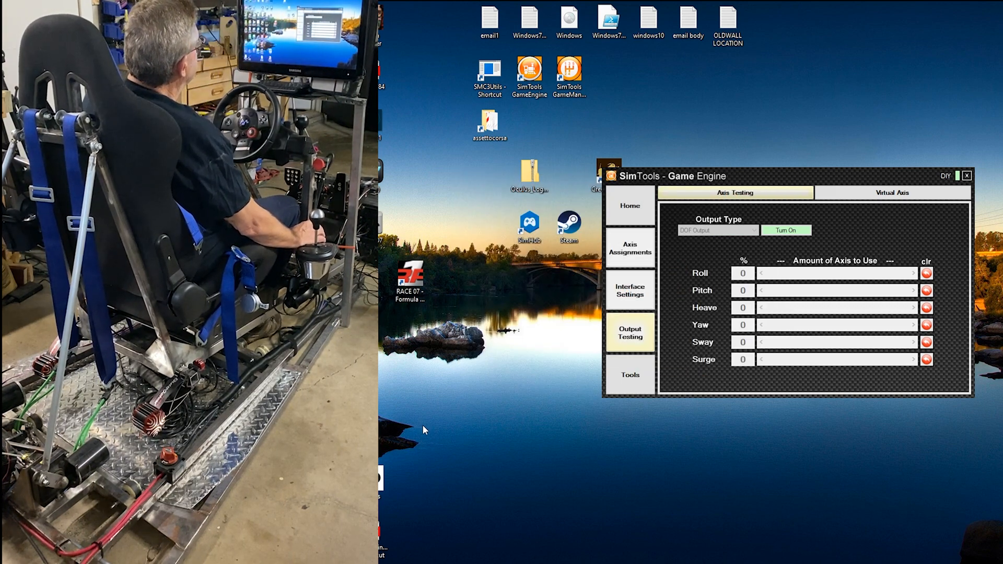
{"action": "mouse_move", "coordinate": [425, 433]}
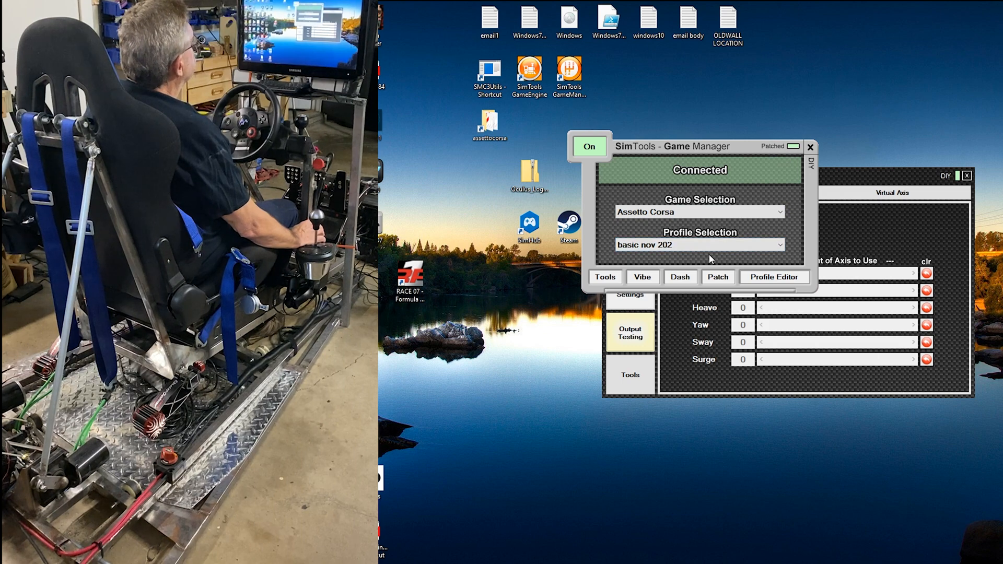
{"action": "mouse_move", "coordinate": [755, 248]}
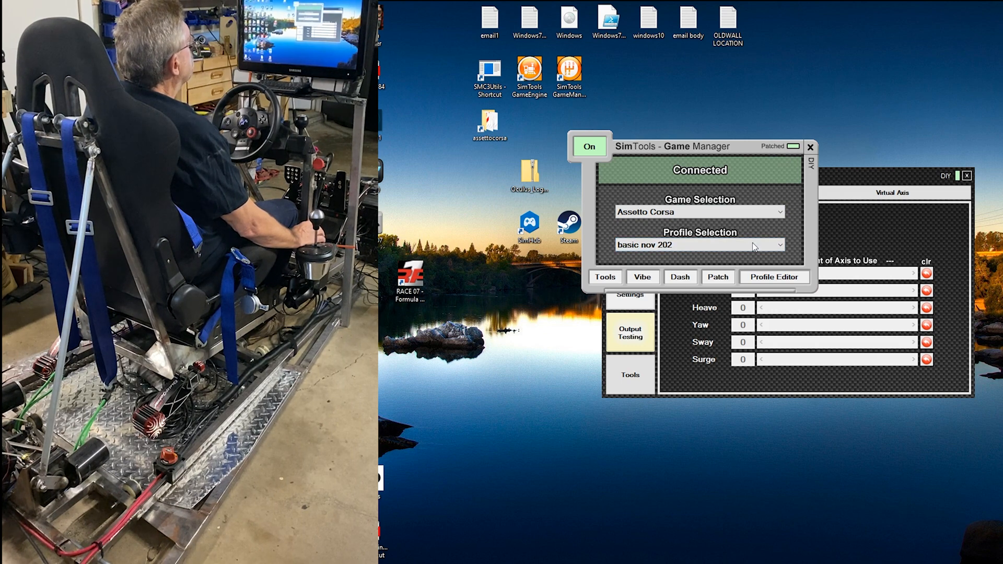
Step: Choose Assetto Corsa in Game Selection, keeping the 'basic nov 202' profile
{"action": "left_click", "coordinate": [779, 212]}
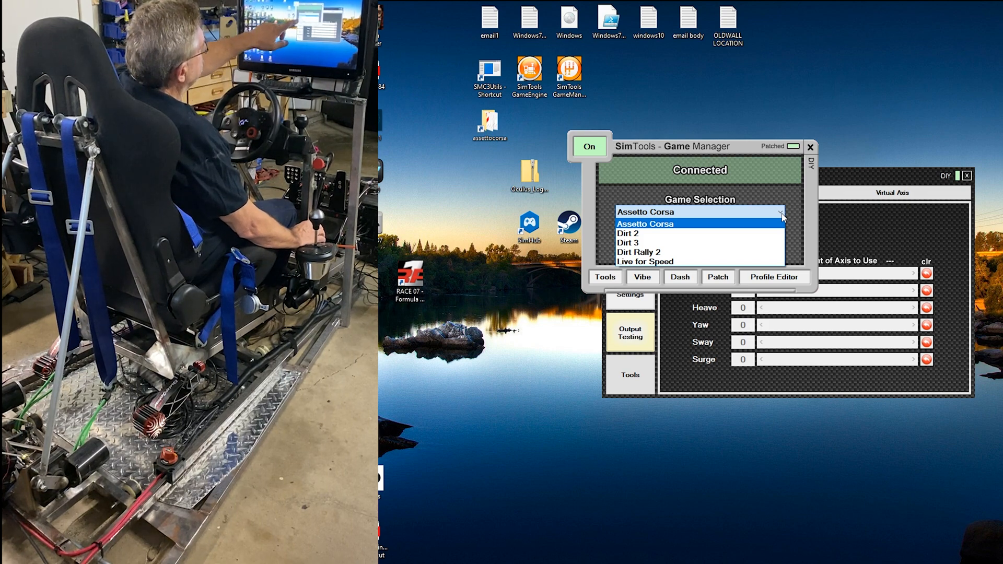
{"action": "mouse_move", "coordinate": [758, 224]}
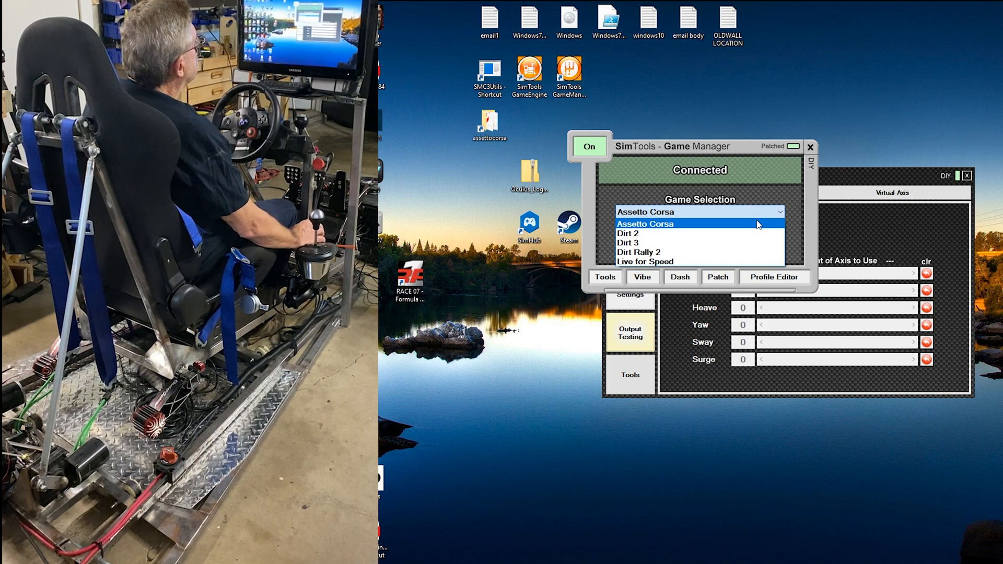
{"action": "left_click", "coordinate": [646, 224]}
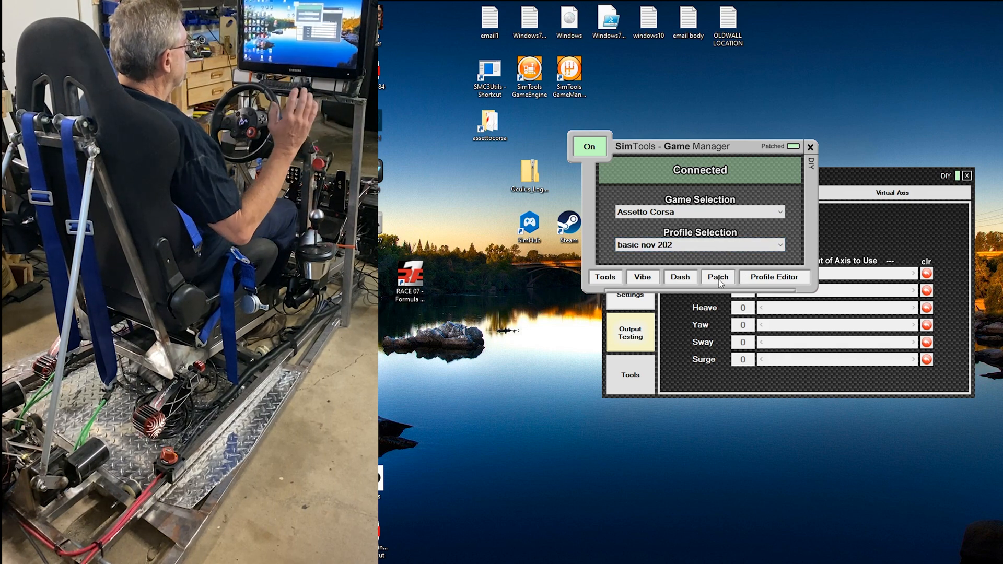
{"action": "mouse_move", "coordinate": [754, 282]}
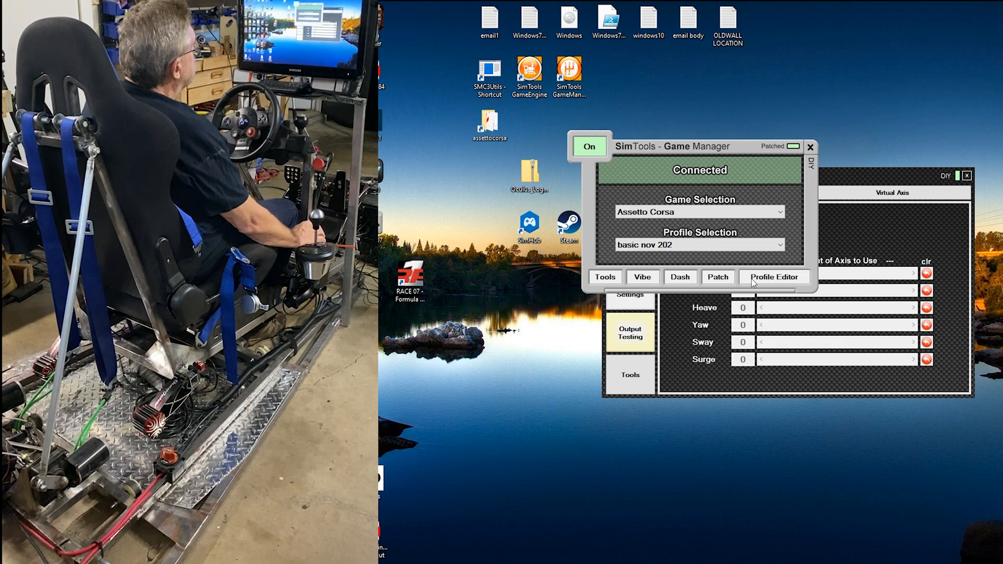
Step: Bring up the Assetto Corsa motion profile for editing, showing intensity level 90
{"action": "left_click", "coordinate": [773, 276]}
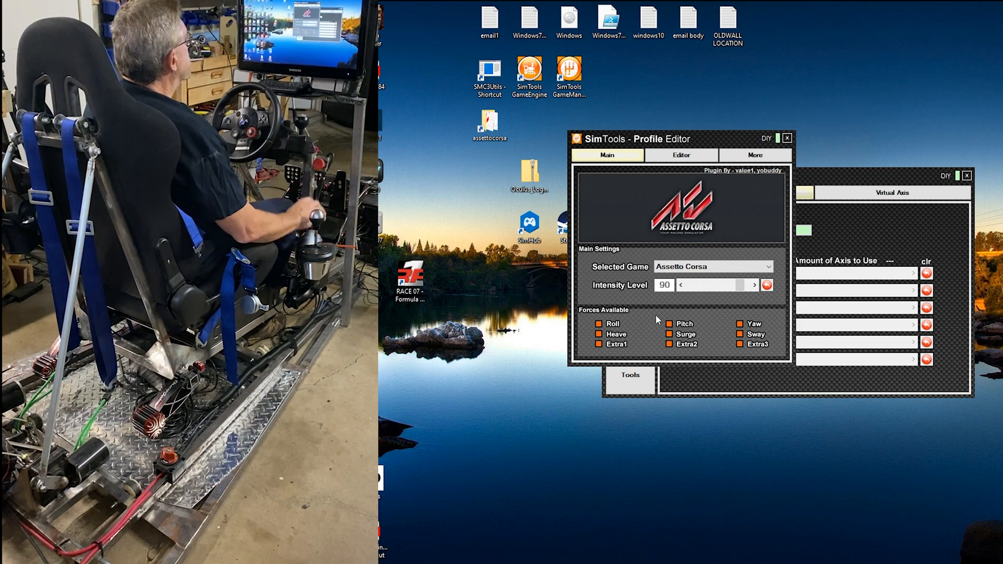
{"action": "mouse_move", "coordinate": [716, 250]}
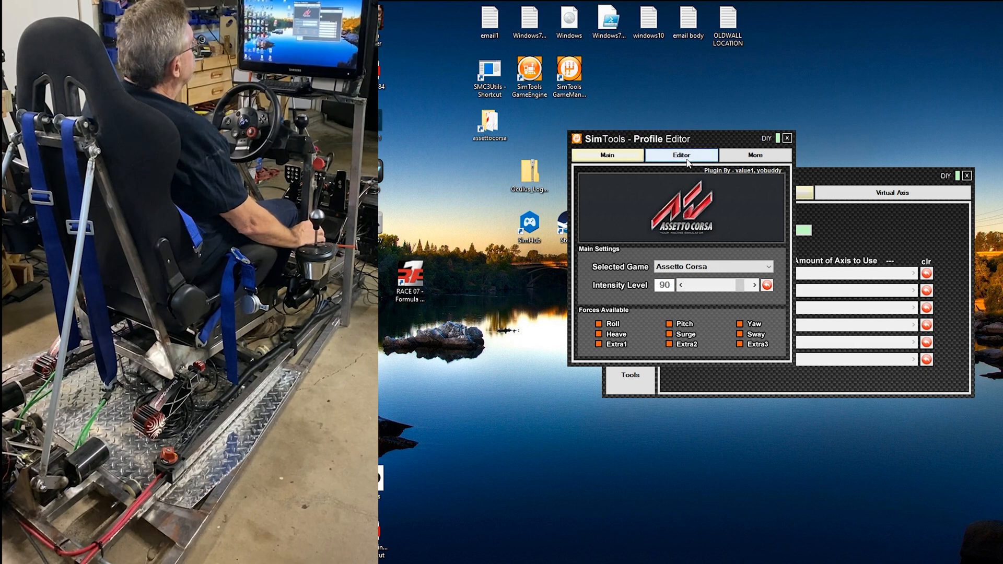
Step: Show the per-axis strengths: roll 2, pitch 3, heave 0, yaw 0, sway 12, surge 45
{"action": "left_click", "coordinate": [681, 154]}
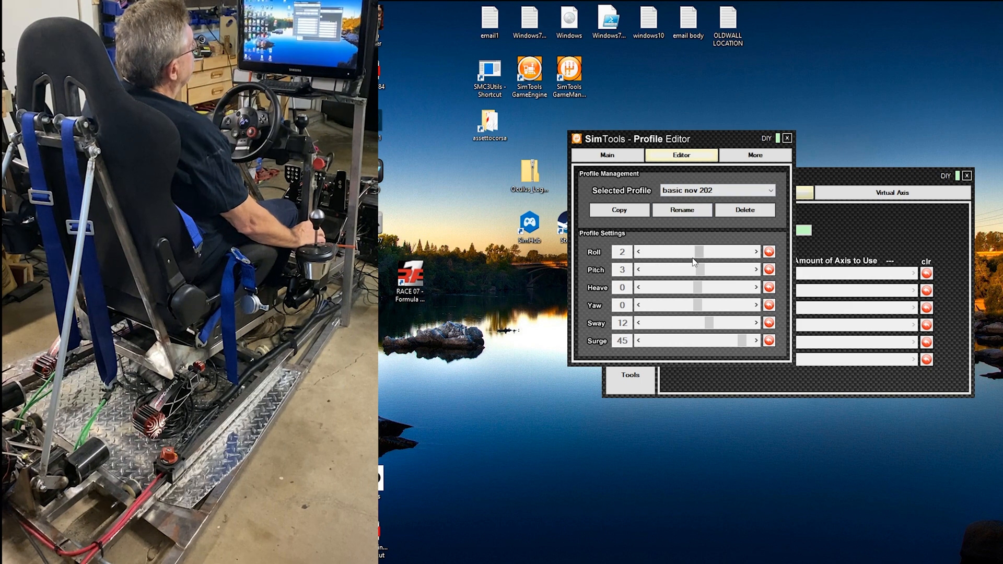
{"action": "mouse_move", "coordinate": [704, 280]}
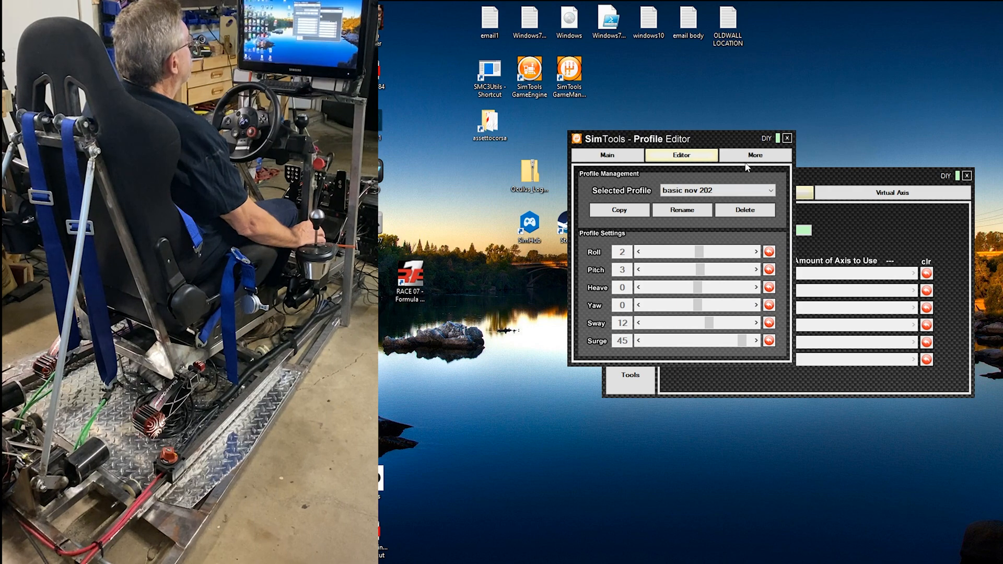
{"action": "left_click", "coordinate": [756, 155]}
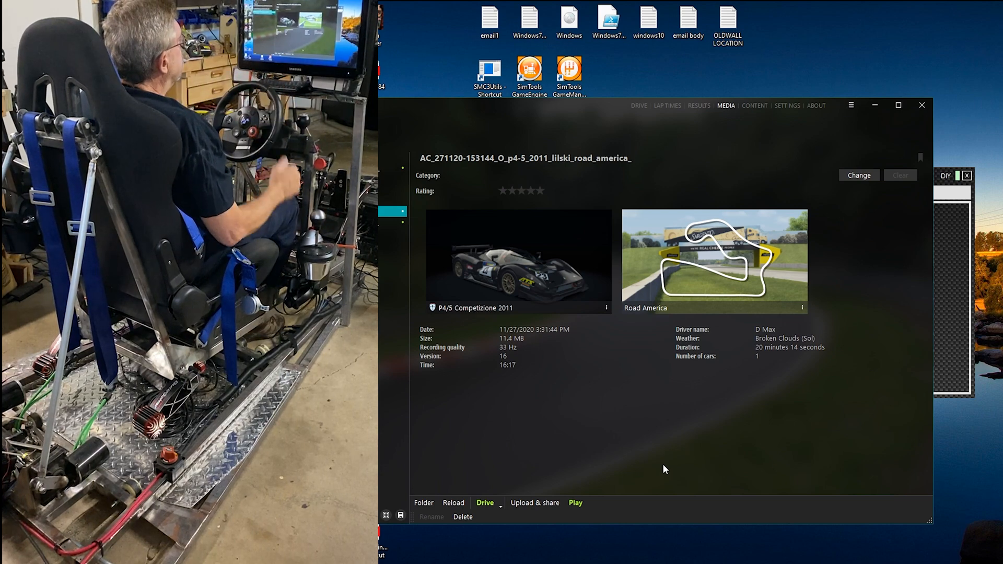
{"action": "mouse_move", "coordinate": [666, 456]}
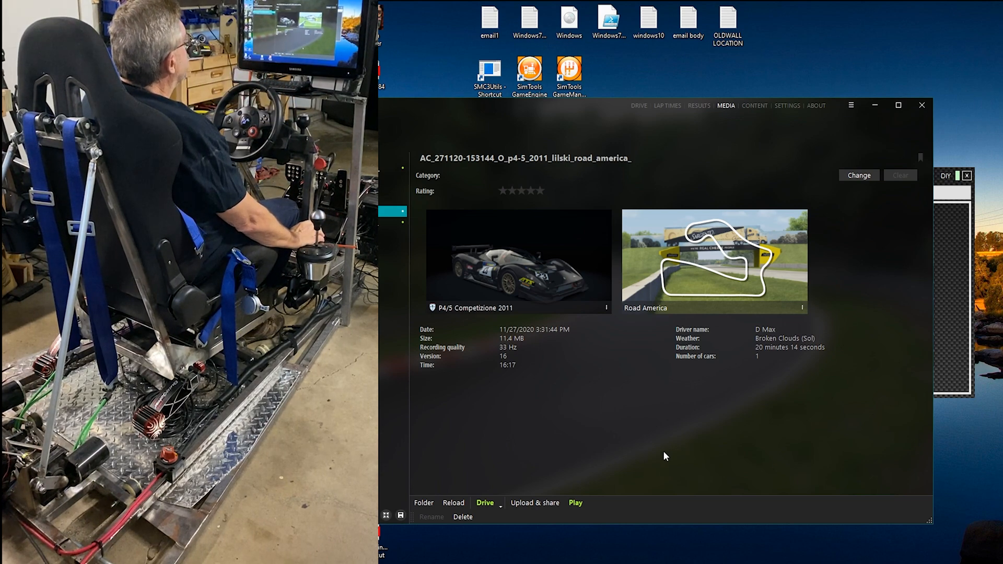
{"action": "mouse_move", "coordinate": [635, 368]}
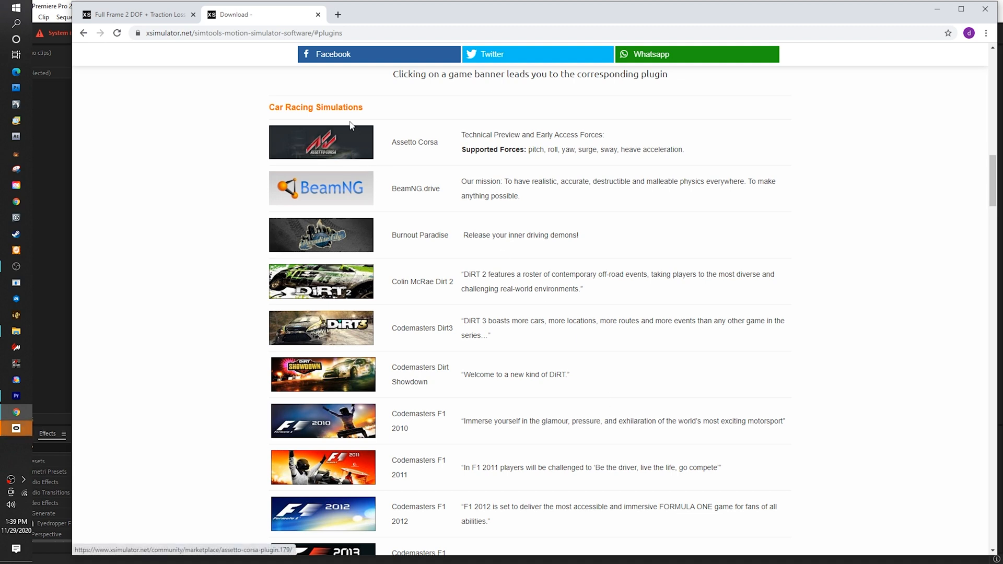
{"action": "mouse_move", "coordinate": [336, 197]}
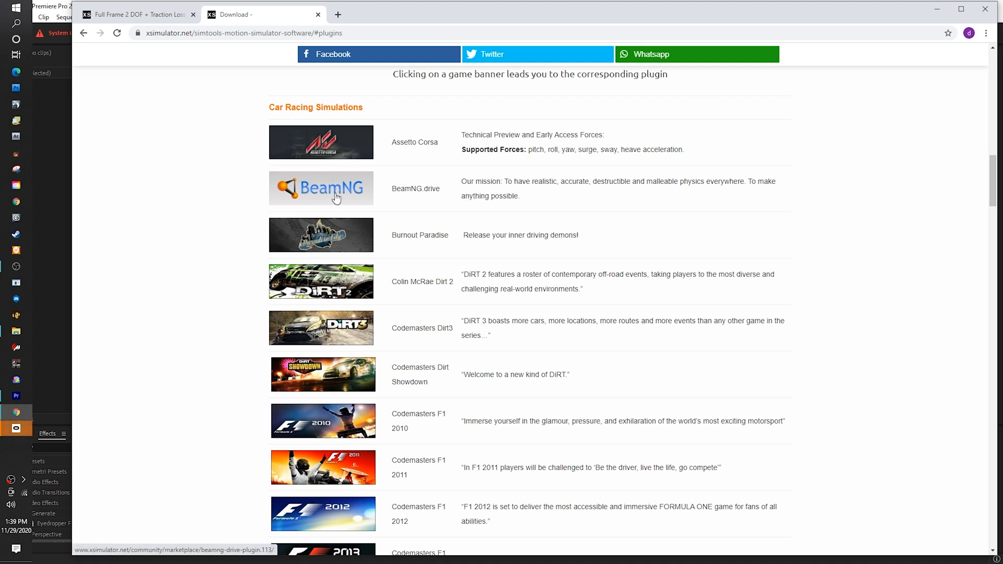
{"action": "mouse_move", "coordinate": [350, 400]}
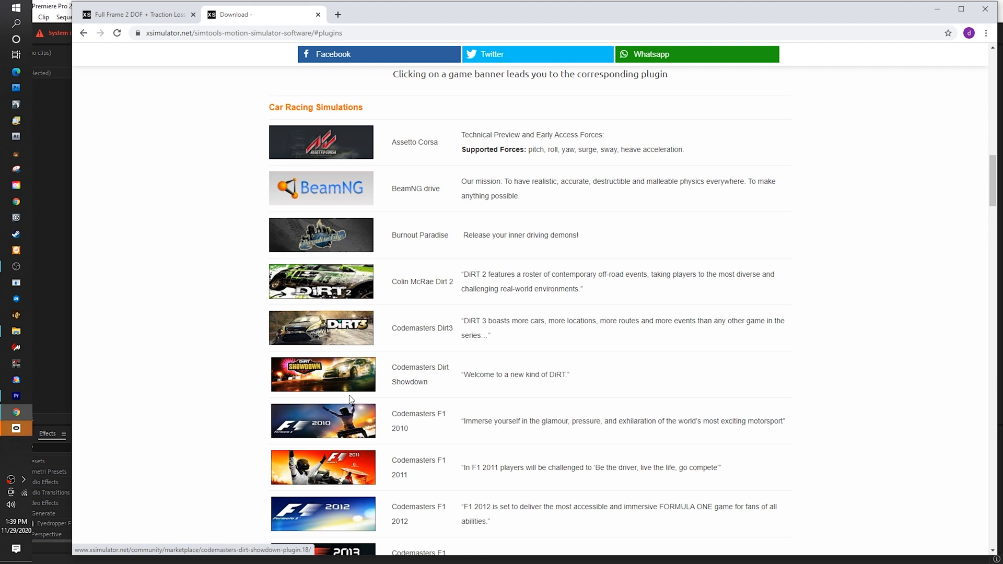
Step: Scroll the xsimulator.net plugin list through driving, flight, space and roller coaster sims to No Limits
{"action": "scroll", "scroll_direction": "down", "scroll_amount": 3}
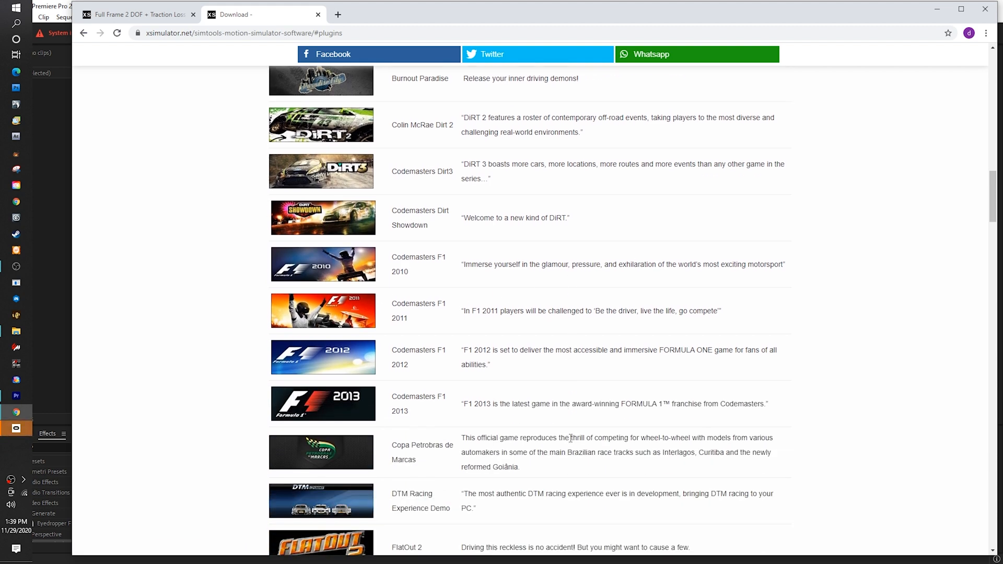
{"action": "scroll", "scroll_direction": "down", "scroll_amount": 3}
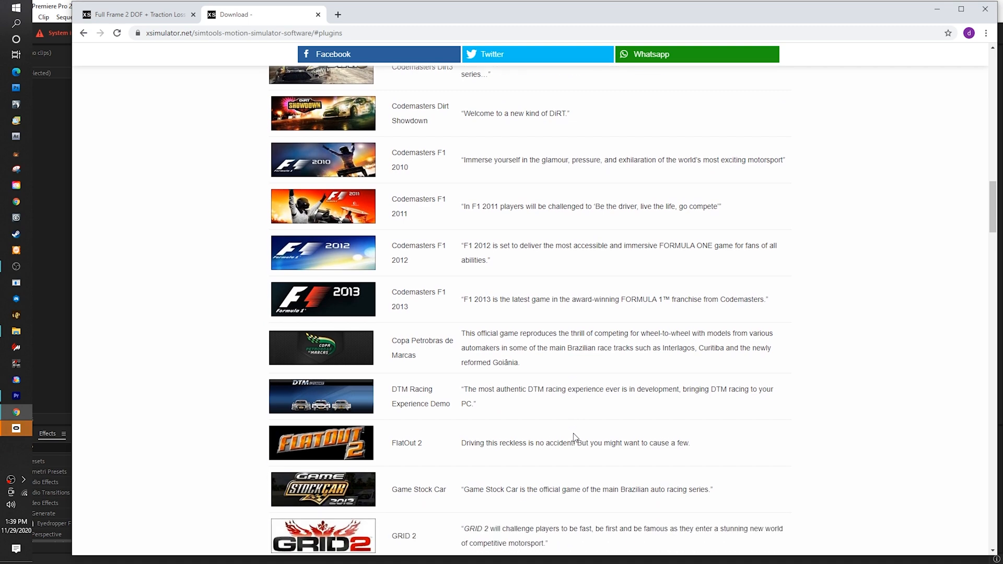
{"action": "scroll", "scroll_direction": "down", "scroll_amount": 3}
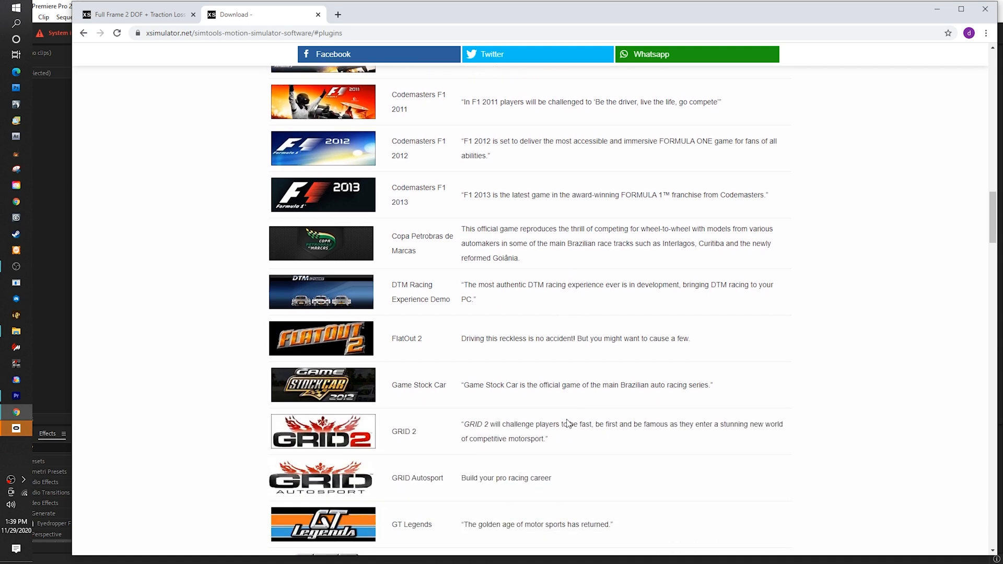
{"action": "scroll", "scroll_direction": "down", "scroll_amount": 3}
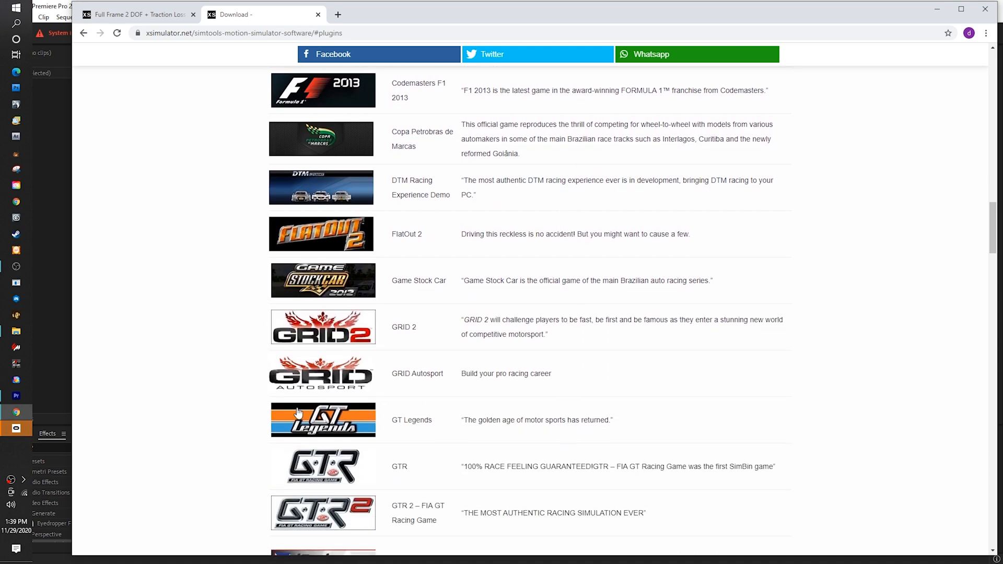
{"action": "scroll", "scroll_direction": "down", "scroll_amount": 3}
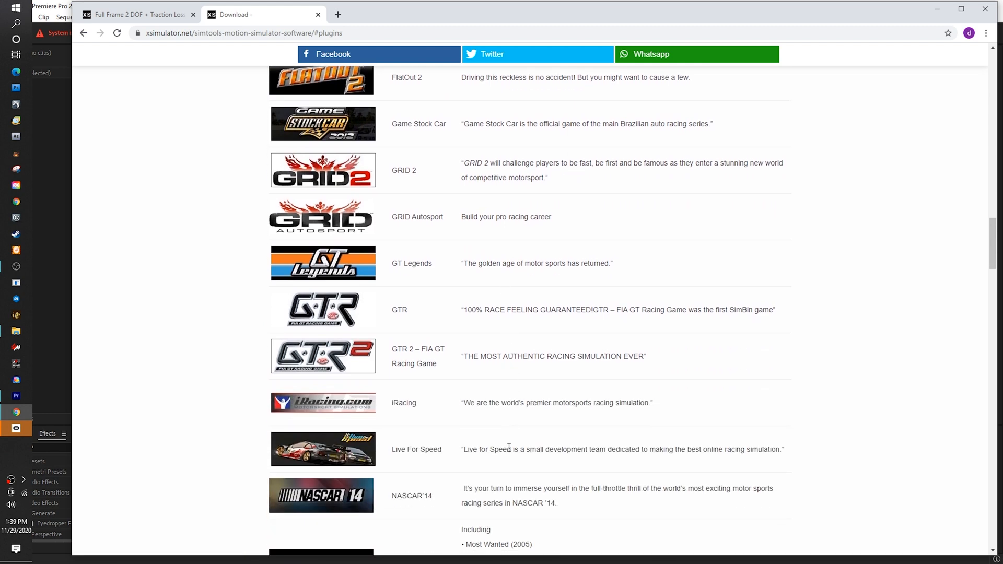
{"action": "scroll", "scroll_direction": "down", "scroll_amount": 3}
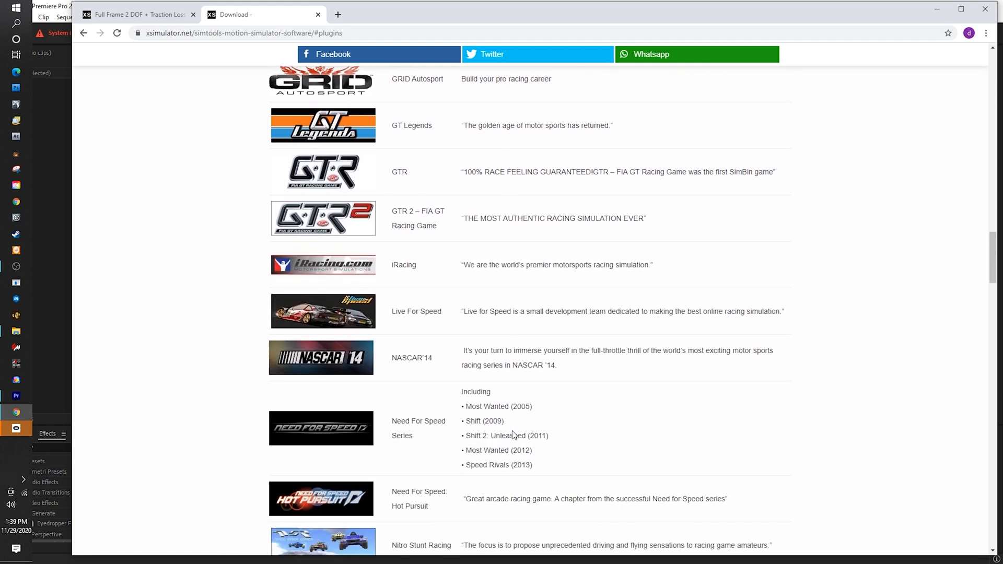
{"action": "scroll", "scroll_direction": "down", "scroll_amount": 3}
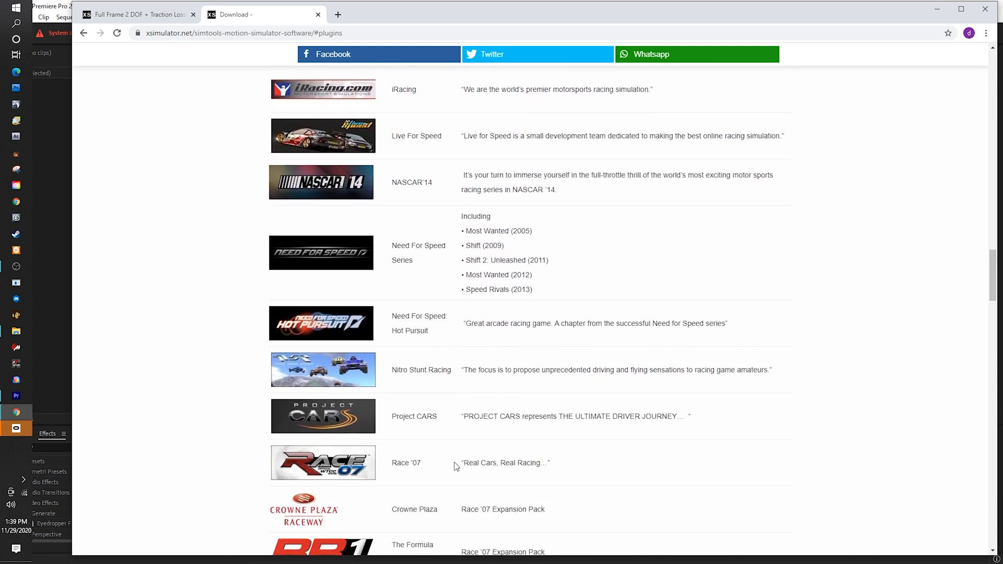
{"action": "scroll", "scroll_direction": "down", "scroll_amount": 3}
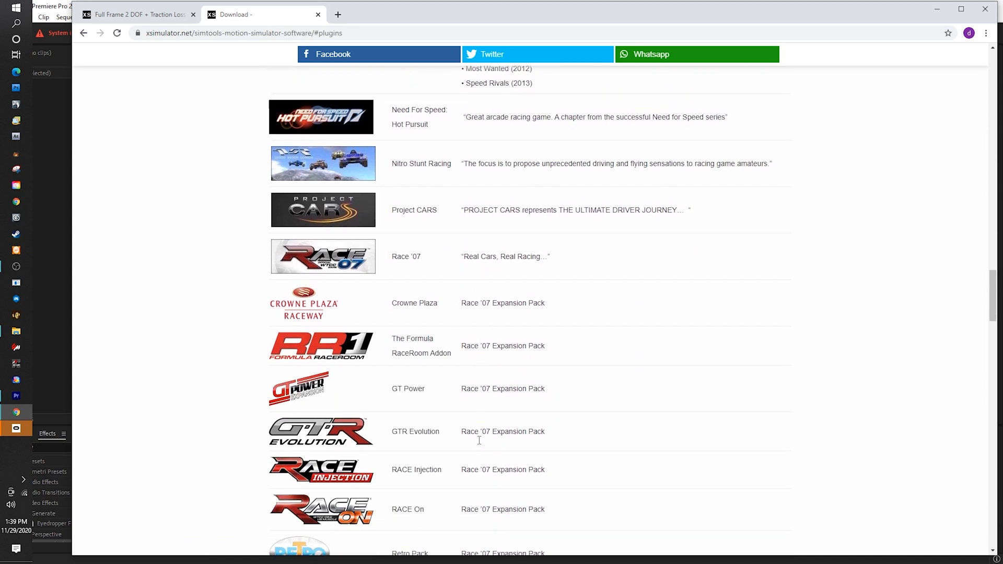
{"action": "scroll", "scroll_direction": "down", "scroll_amount": 3}
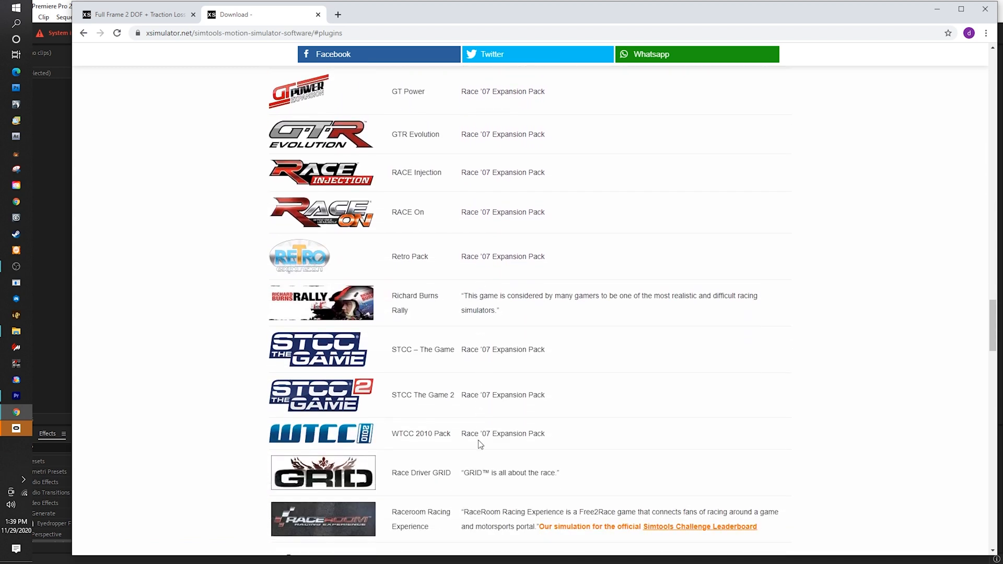
{"action": "scroll", "scroll_direction": "down", "scroll_amount": 3}
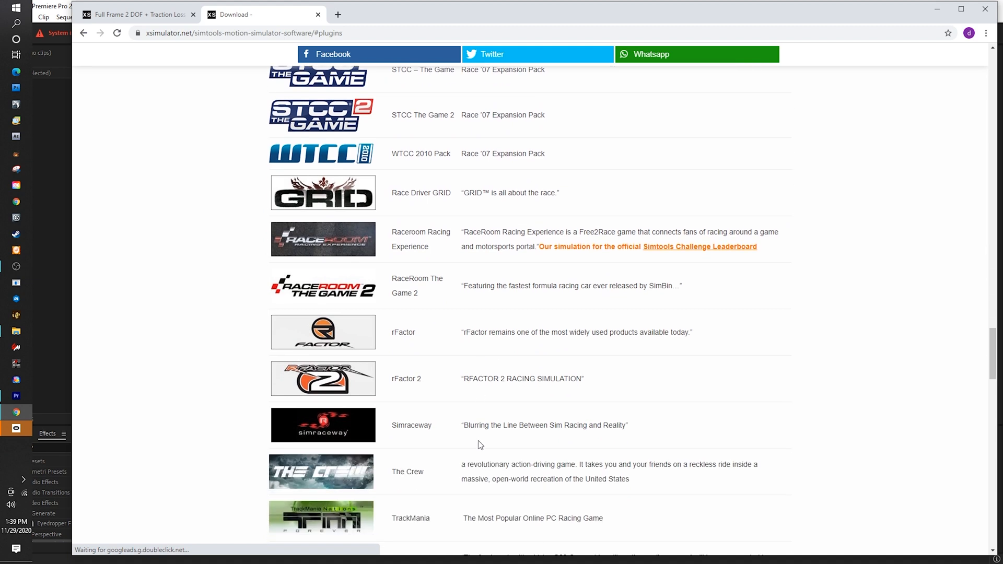
{"action": "scroll", "scroll_direction": "down", "scroll_amount": 3}
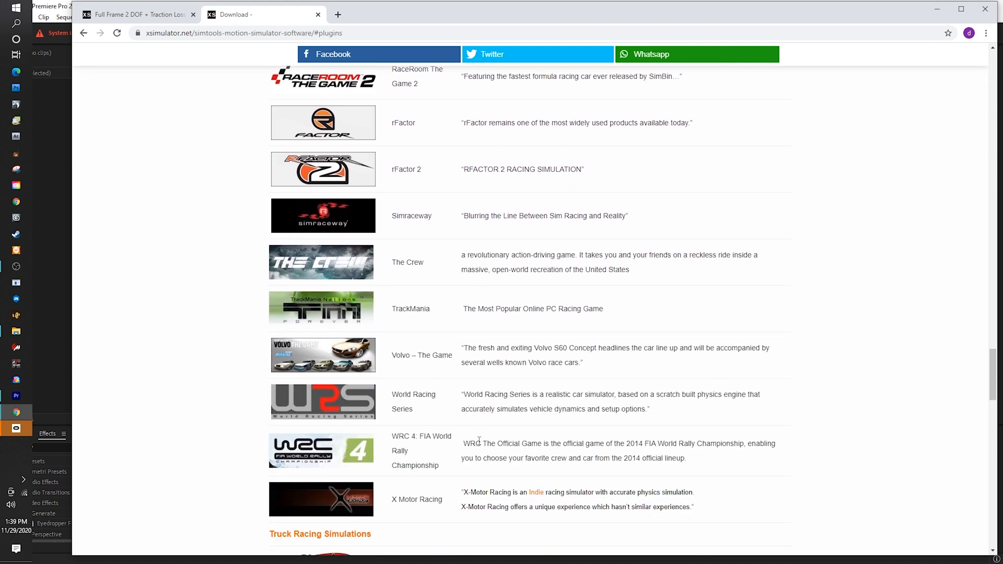
{"action": "scroll", "scroll_direction": "down", "scroll_amount": 3}
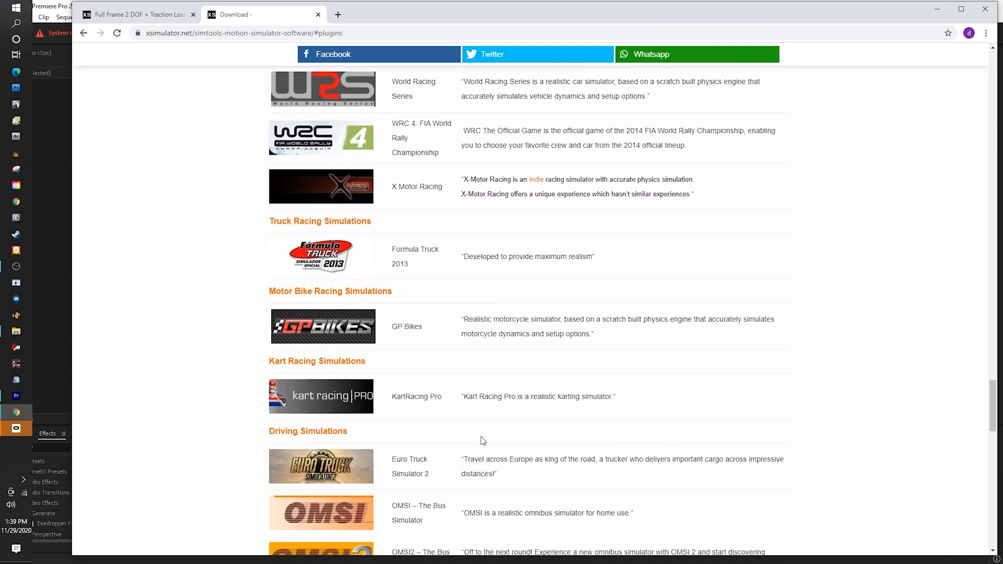
{"action": "scroll", "scroll_direction": "down", "scroll_amount": 3}
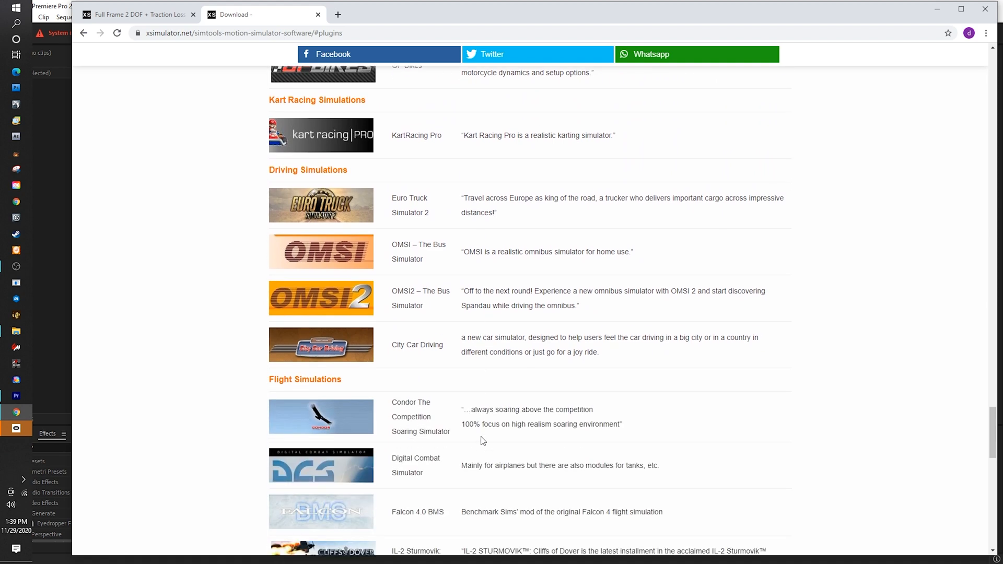
{"action": "scroll", "scroll_direction": "down", "scroll_amount": 3}
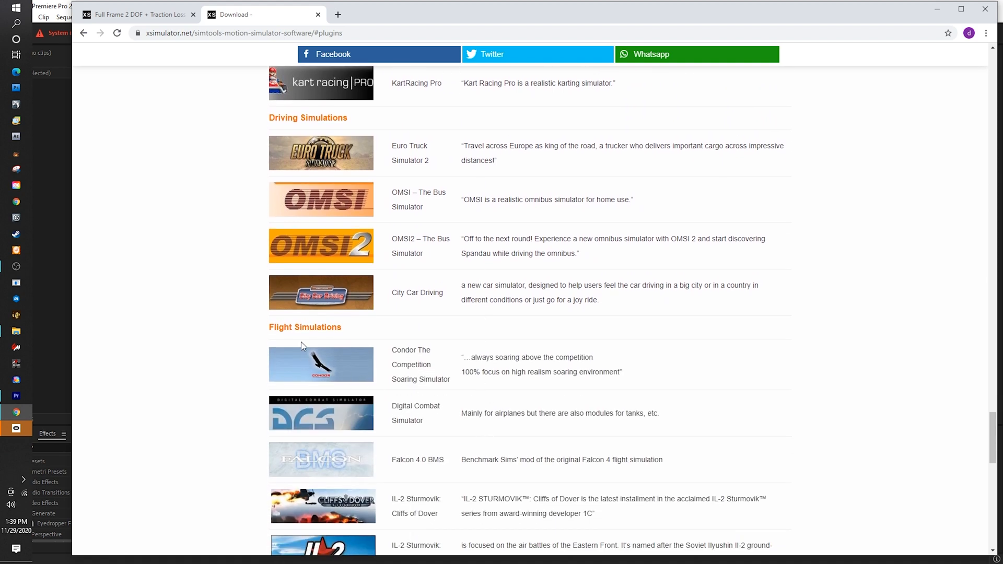
{"action": "scroll", "scroll_direction": "down", "scroll_amount": 3}
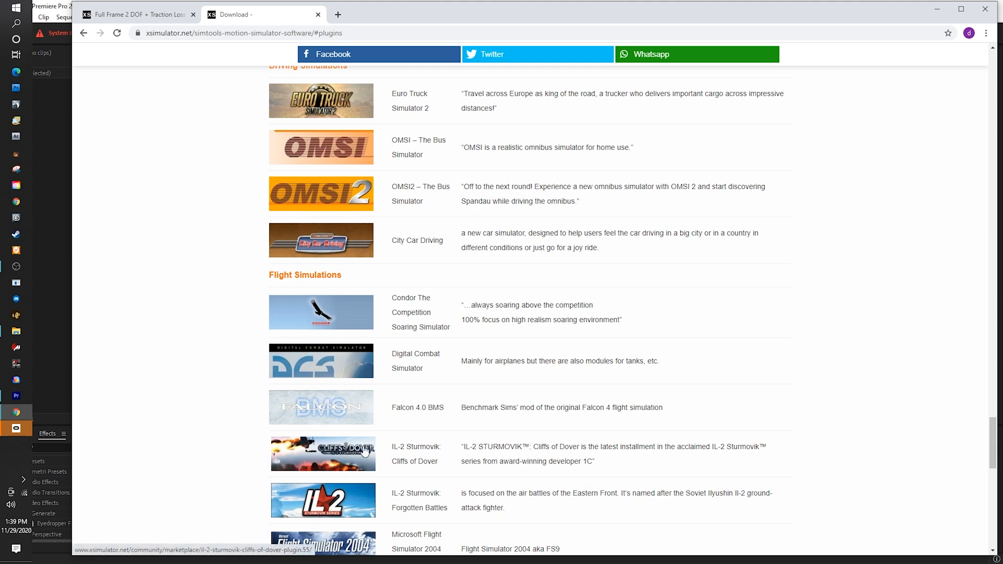
{"action": "mouse_move", "coordinate": [311, 119]}
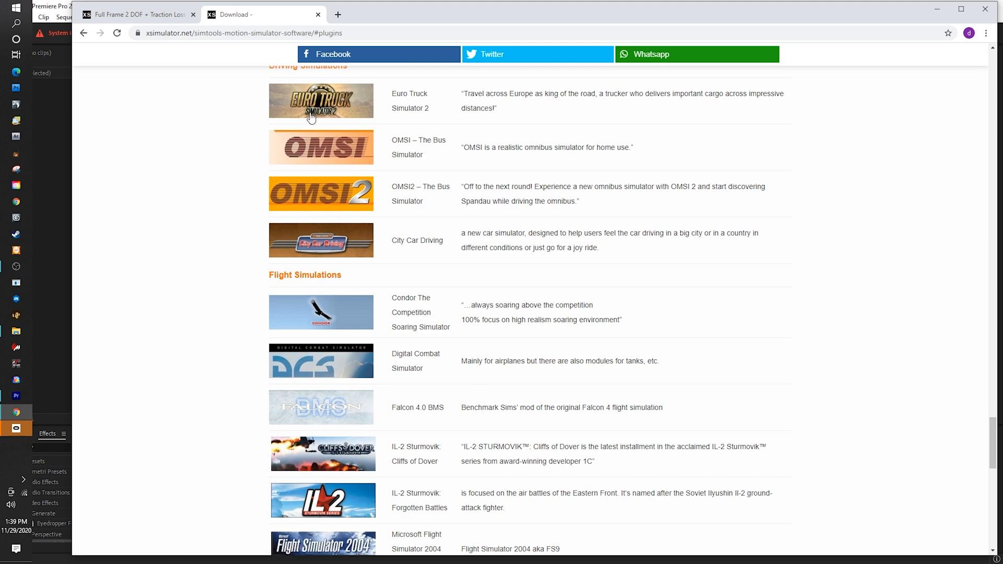
{"action": "scroll", "scroll_direction": "down", "scroll_amount": 3}
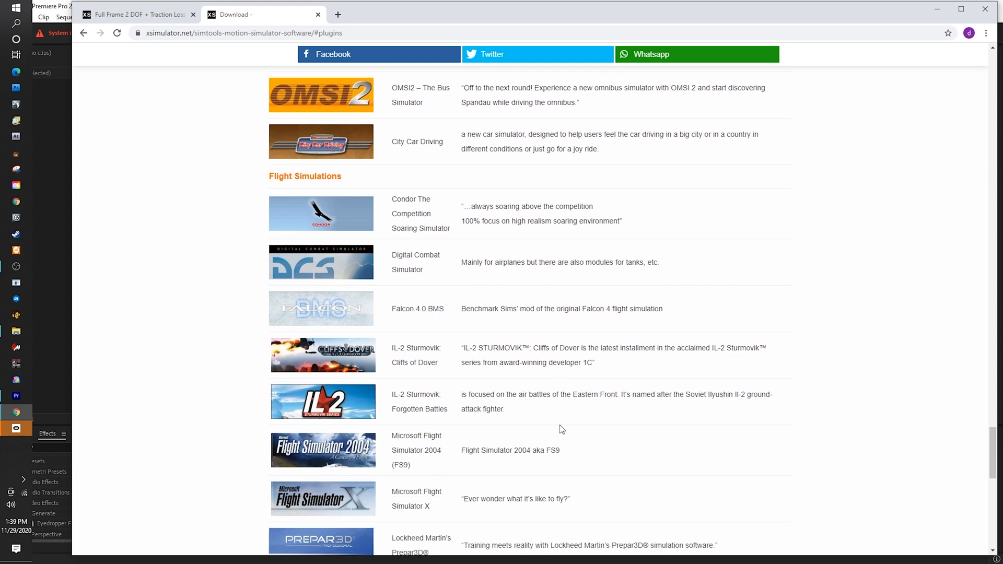
{"action": "scroll", "scroll_direction": "down", "scroll_amount": 3}
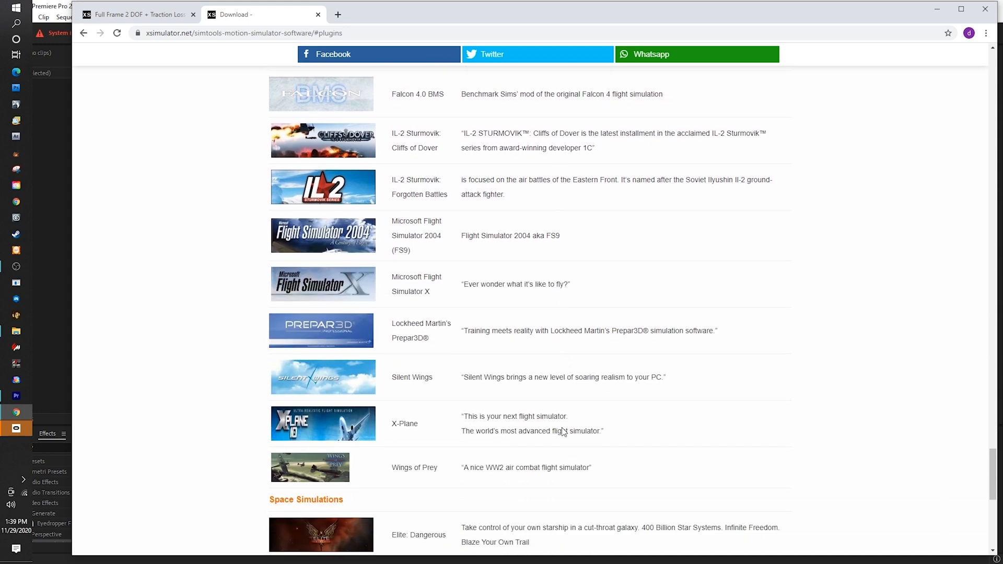
{"action": "scroll", "scroll_direction": "down", "scroll_amount": 3}
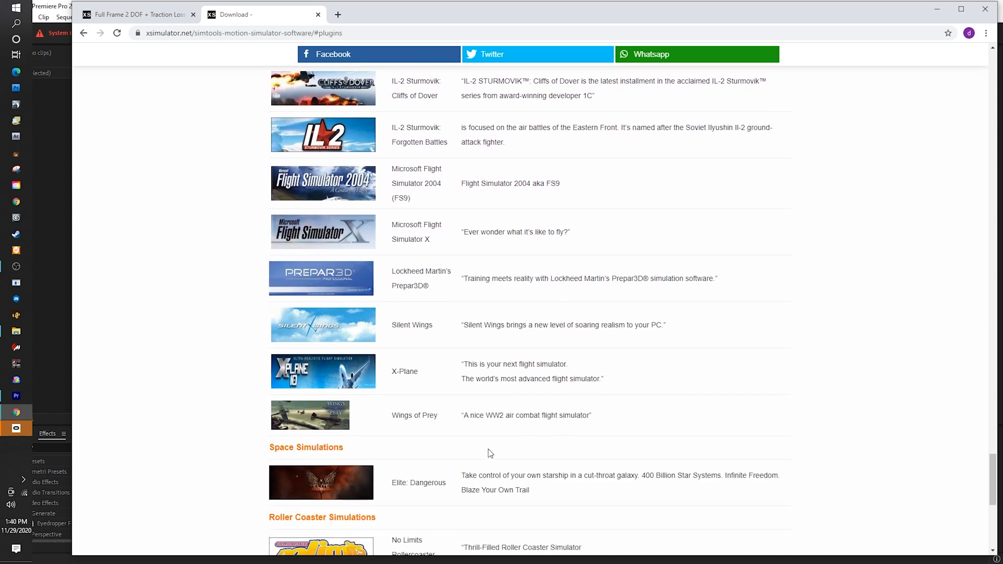
{"action": "mouse_move", "coordinate": [290, 407]}
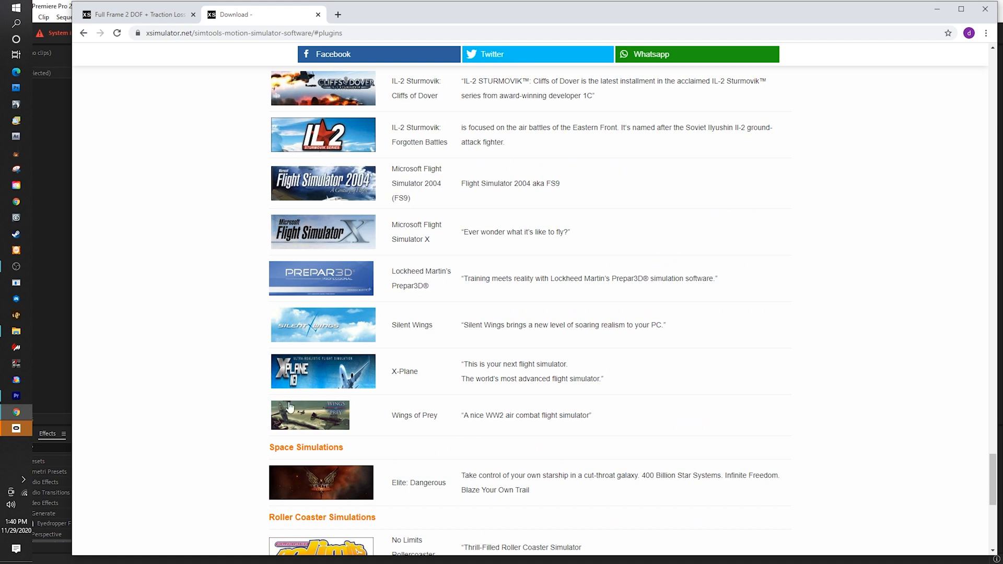
{"action": "scroll", "scroll_direction": "down", "scroll_amount": 3}
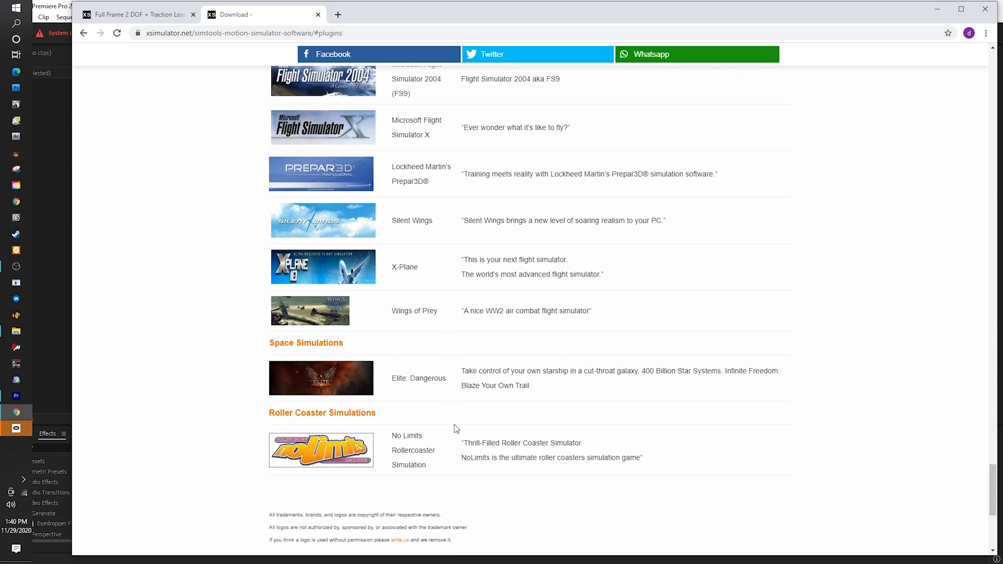
{"action": "scroll", "scroll_direction": "down", "scroll_amount": 3}
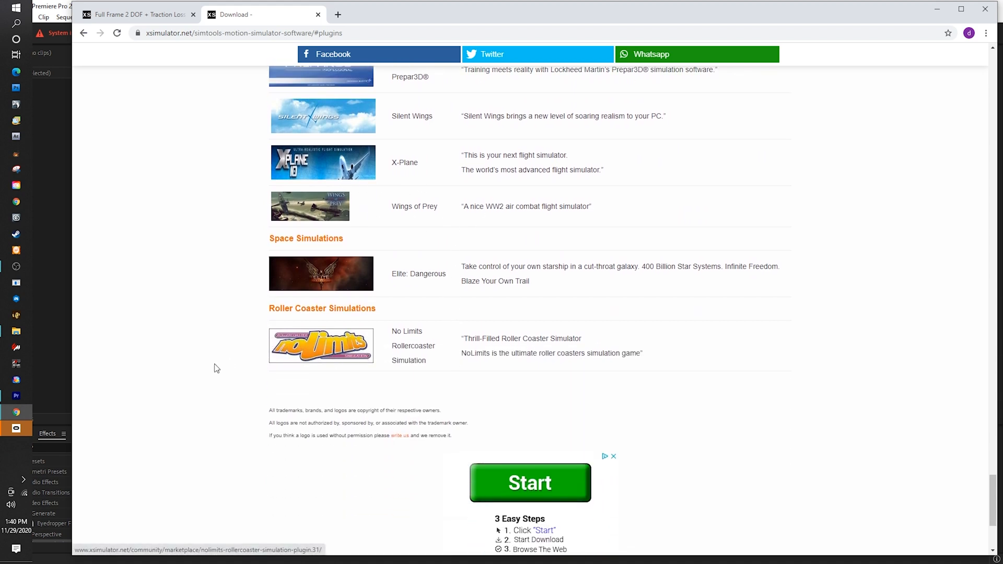
{"action": "scroll", "scroll_direction": "up", "scroll_amount": 3}
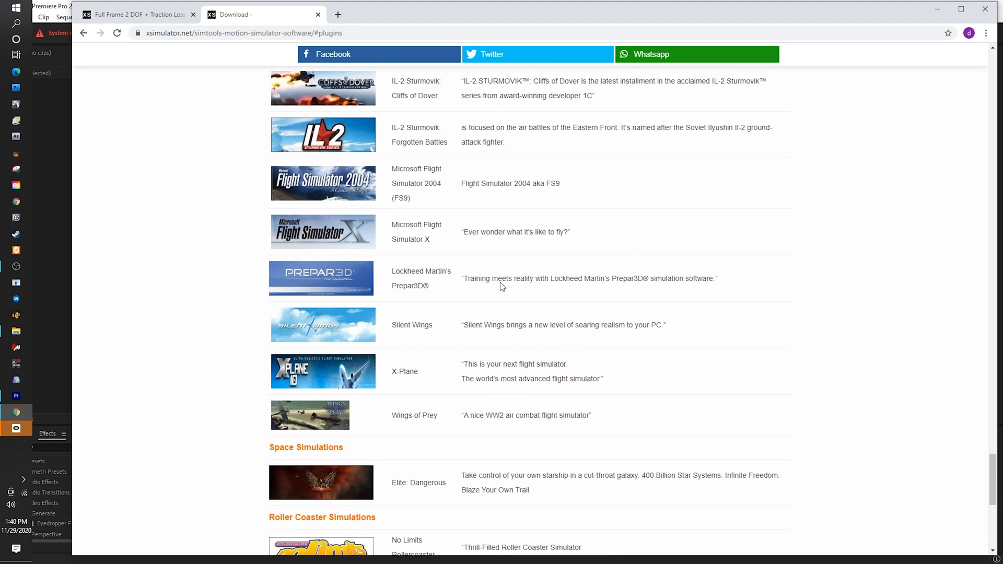
Step: Switch to the Full Frame 2 DOF + Traction Loss thread and scroll its welding and seat-frame photos
{"action": "left_click", "coordinate": [134, 14]}
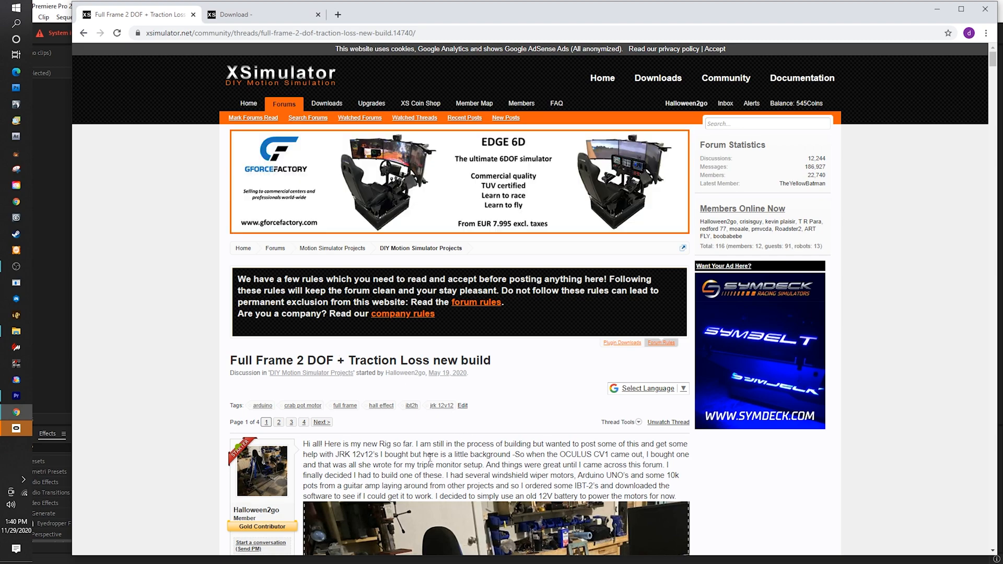
{"action": "scroll", "scroll_direction": "down", "scroll_amount": 3}
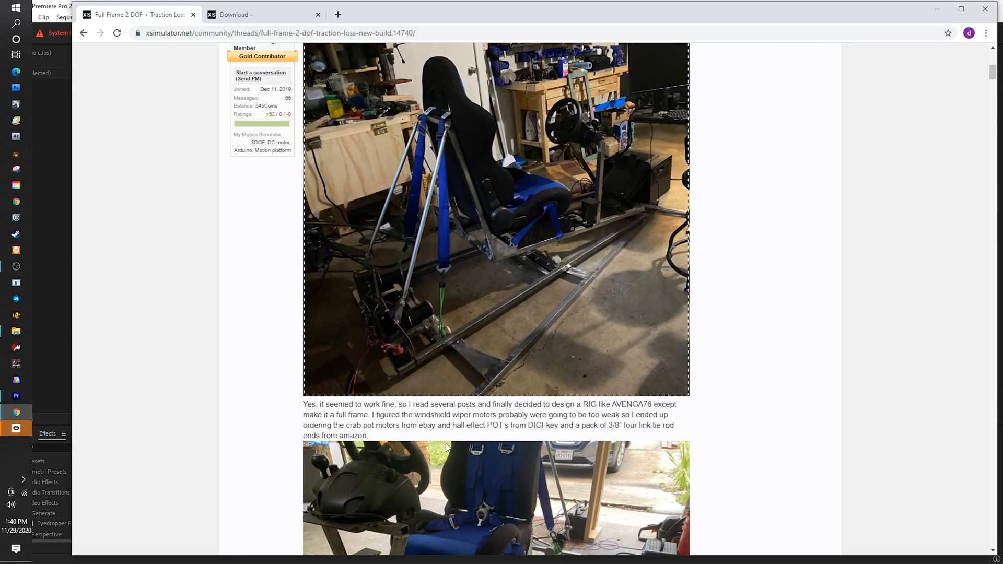
{"action": "scroll", "scroll_direction": "down", "scroll_amount": 3}
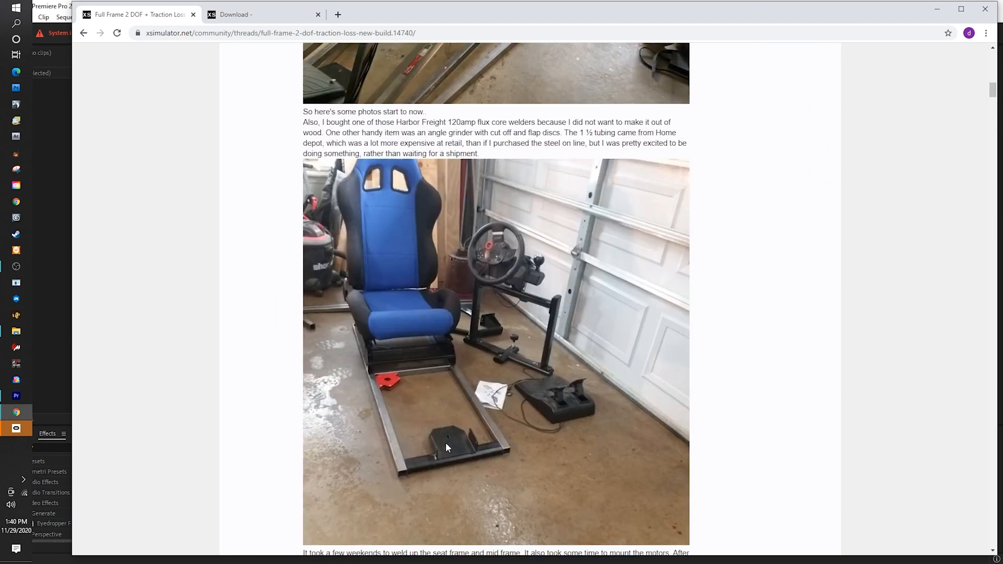
{"action": "scroll", "scroll_direction": "down", "scroll_amount": 3}
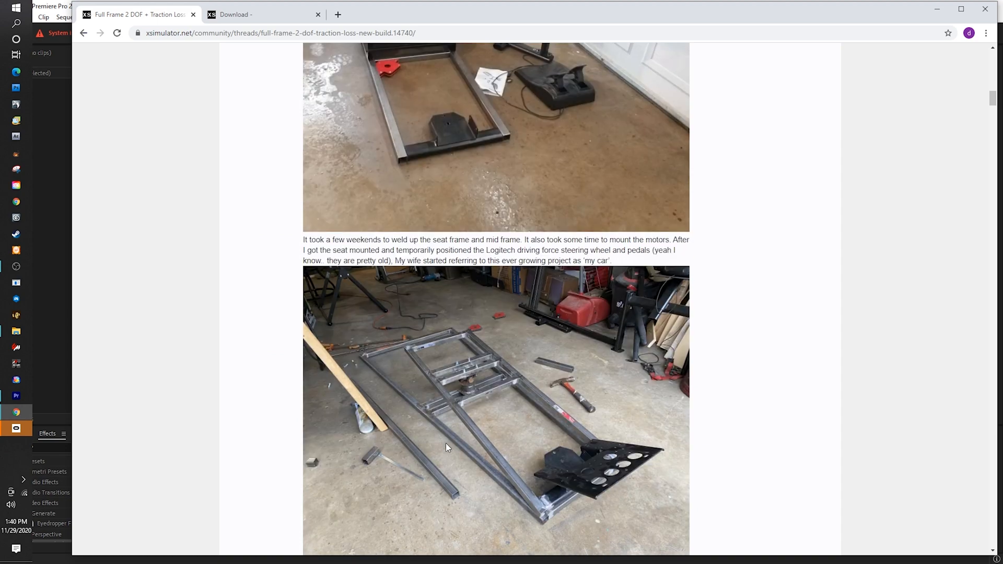
{"action": "scroll", "scroll_direction": "down", "scroll_amount": 3}
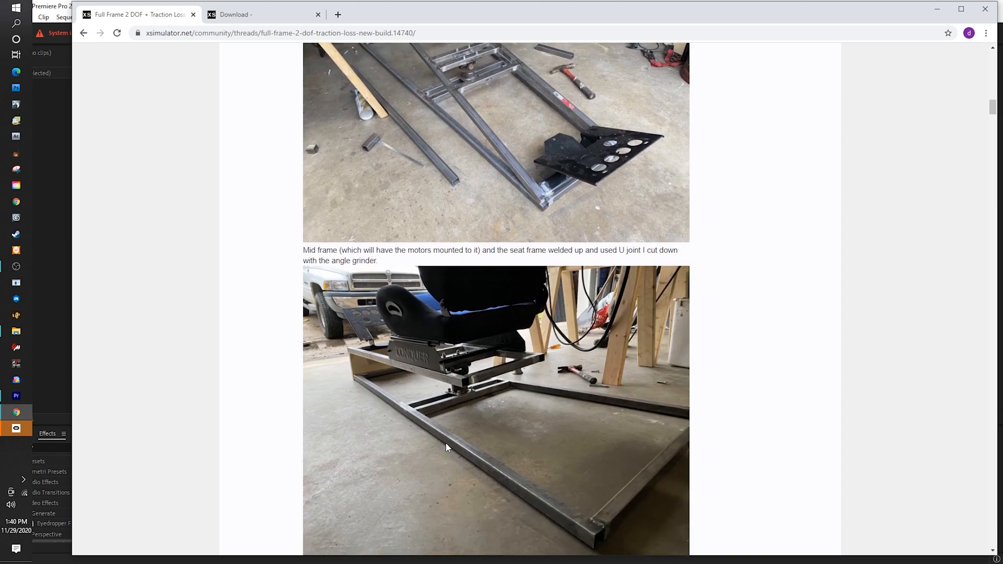
{"action": "scroll", "scroll_direction": "down", "scroll_amount": 3}
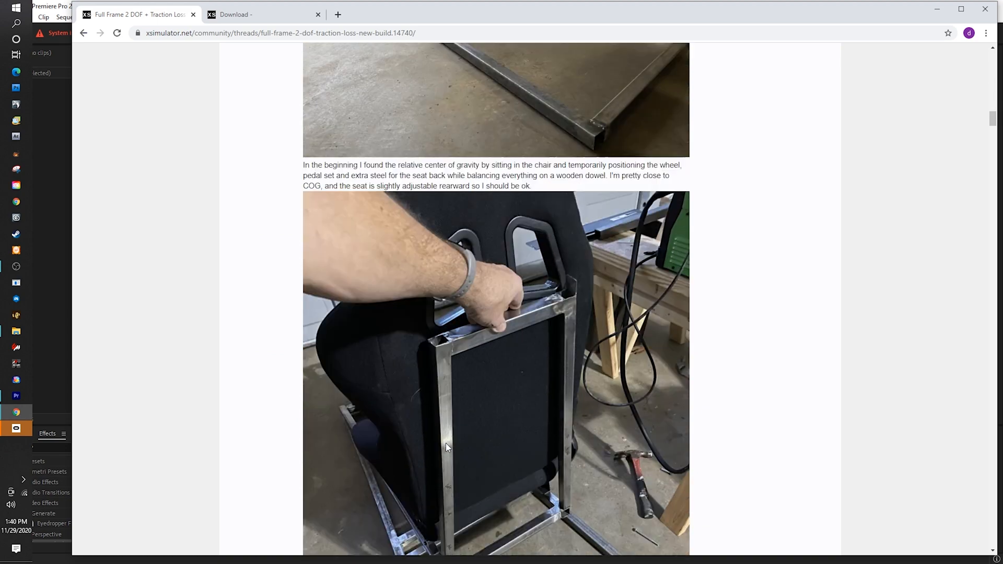
{"action": "scroll", "scroll_direction": "down", "scroll_amount": 3}
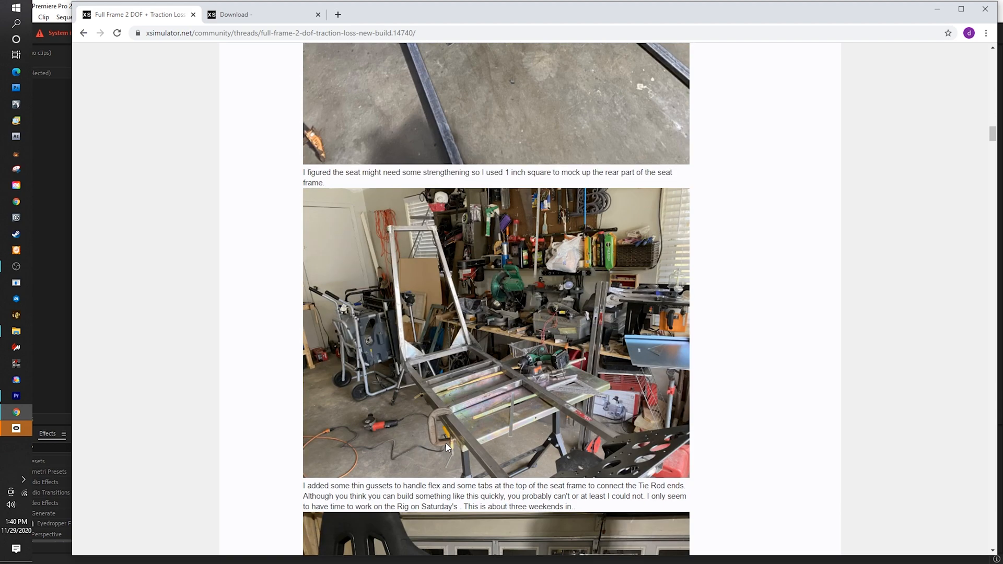
{"action": "scroll", "scroll_direction": "down", "scroll_amount": 3}
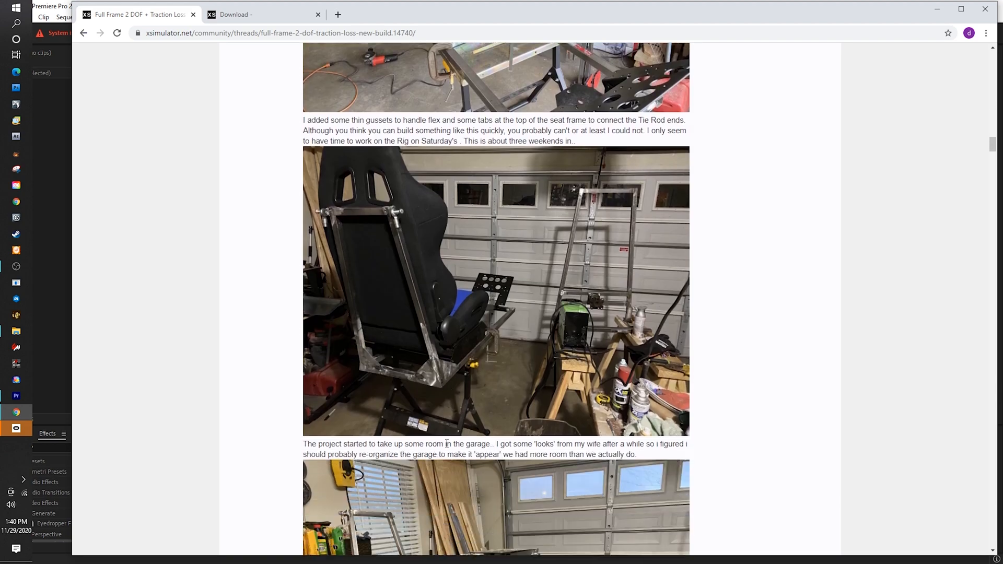
{"action": "scroll", "scroll_direction": "down", "scroll_amount": 3}
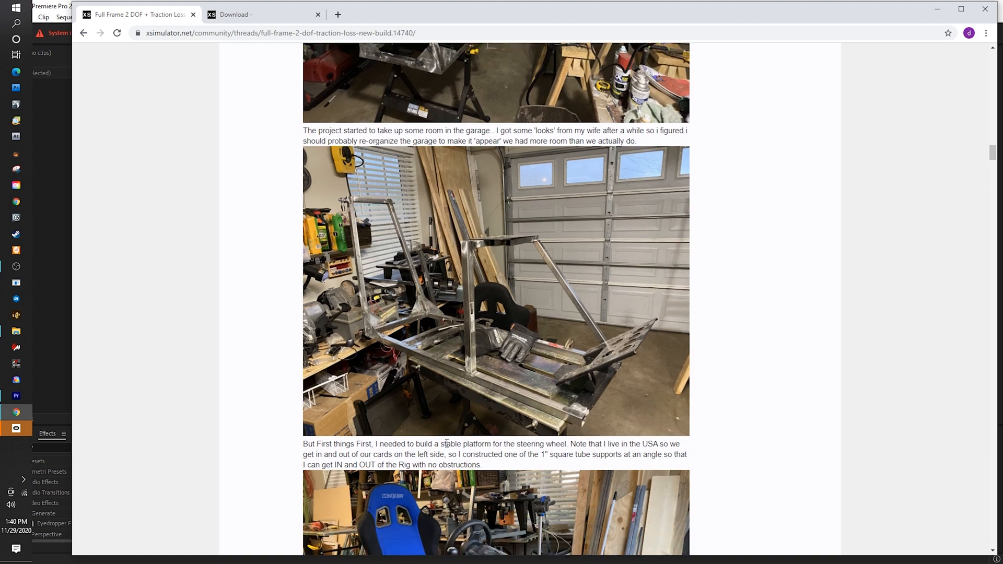
{"action": "mouse_move", "coordinate": [222, 258]}
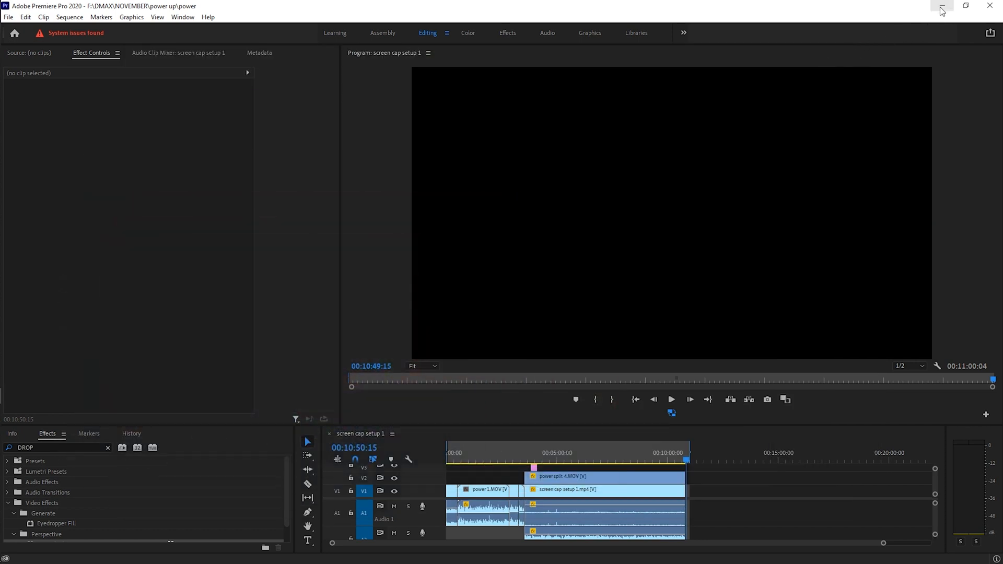
Step: Minimize Premiere Pro so Content Manager's replays list is visible again
{"action": "left_click", "coordinate": [941, 6]}
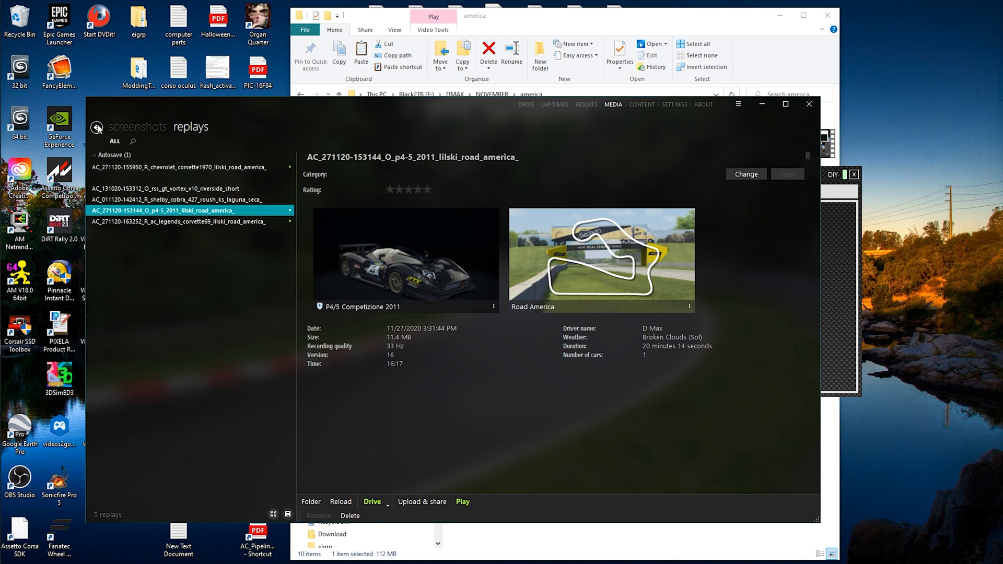
Step: Select Grobnik from the track list as the quick race track and confirm it
{"action": "left_click", "coordinate": [526, 105]}
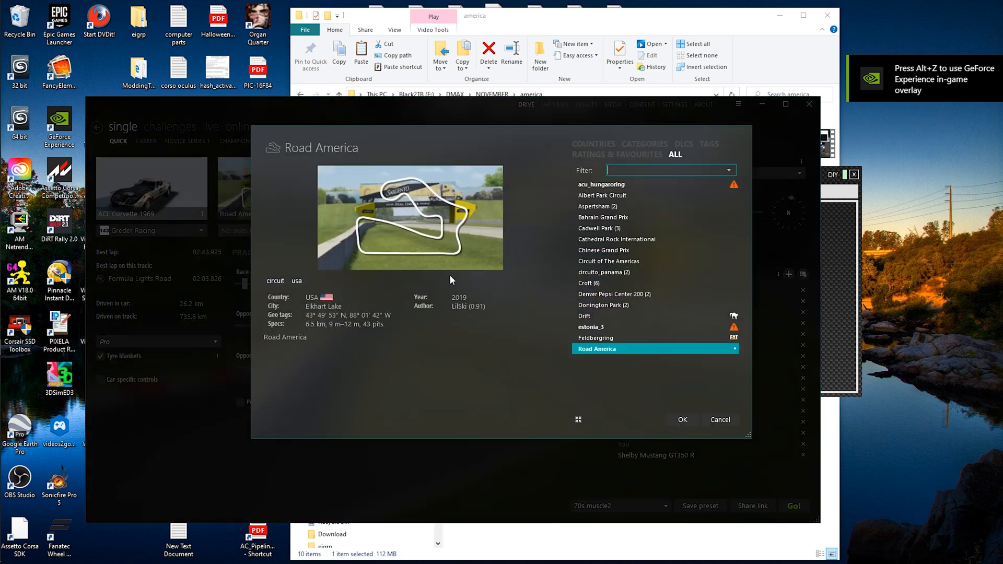
{"action": "scroll", "scroll_direction": "down", "scroll_amount": 3}
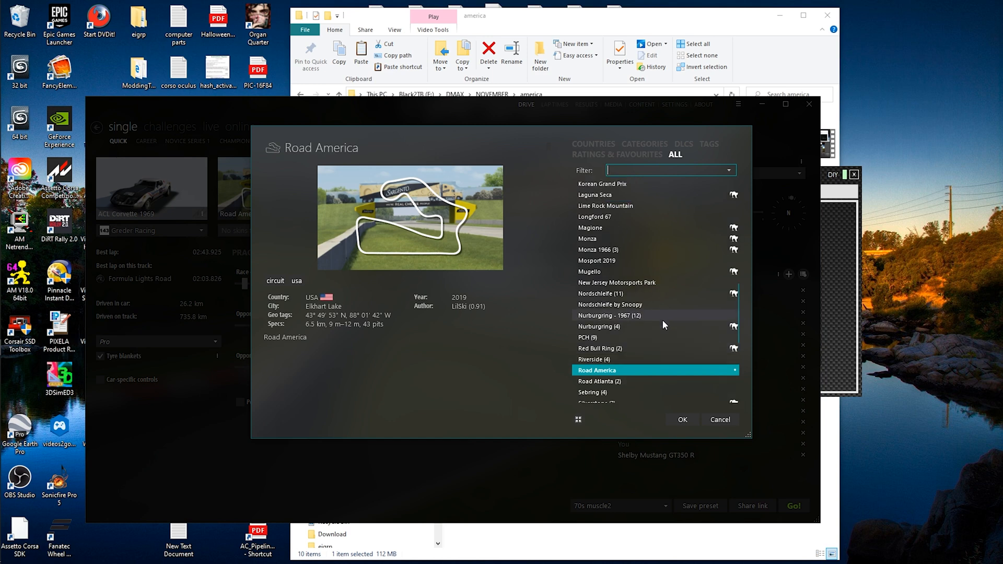
{"action": "scroll", "scroll_direction": "up", "scroll_amount": 3}
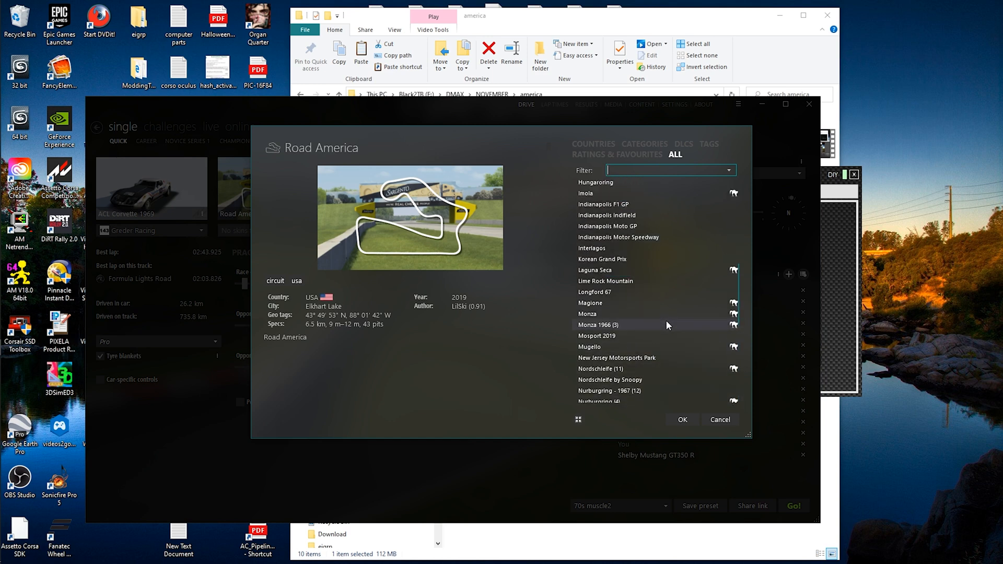
{"action": "mouse_move", "coordinate": [661, 314]}
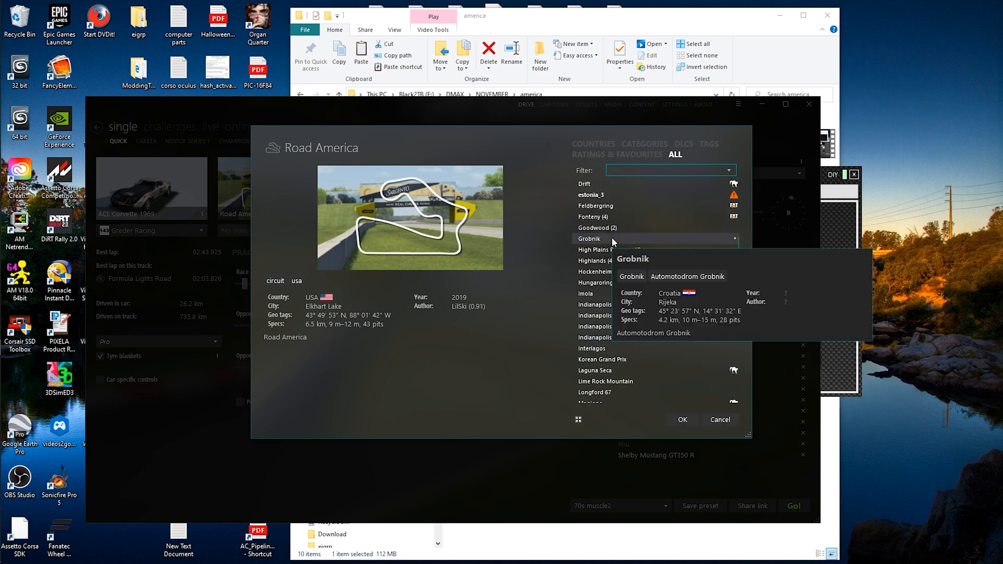
{"action": "left_click", "coordinate": [589, 239]}
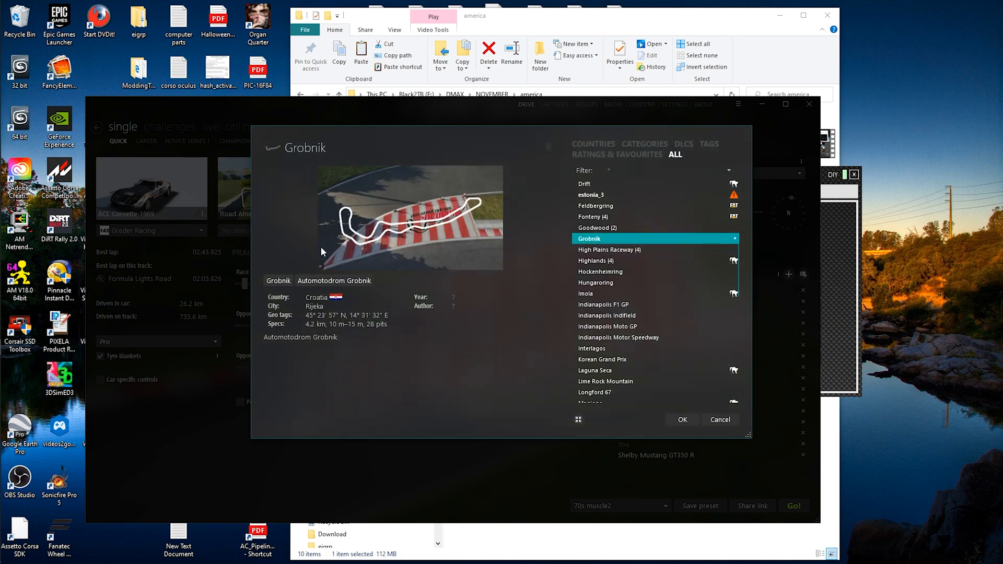
{"action": "left_click", "coordinate": [682, 420]}
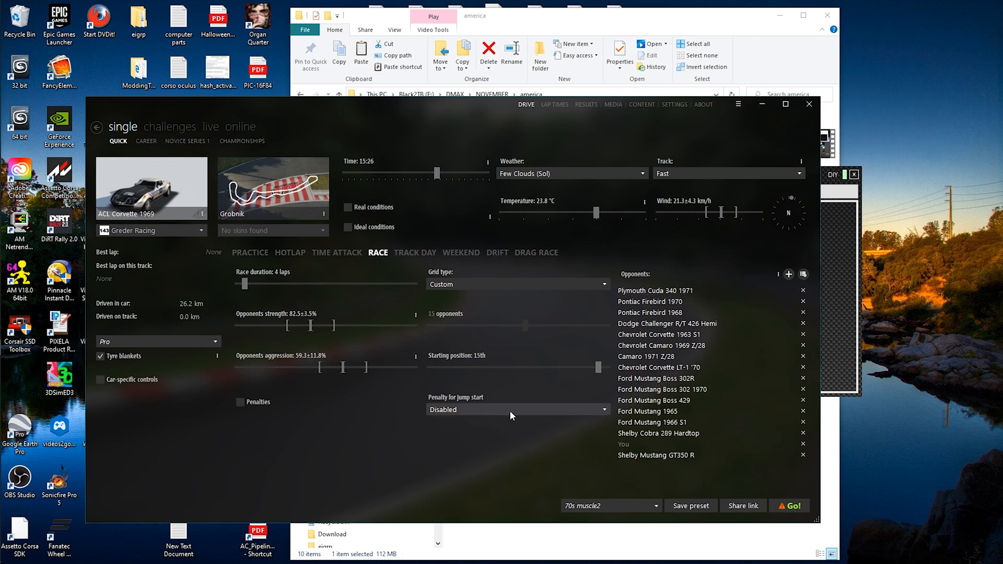
{"action": "mouse_move", "coordinate": [147, 217]}
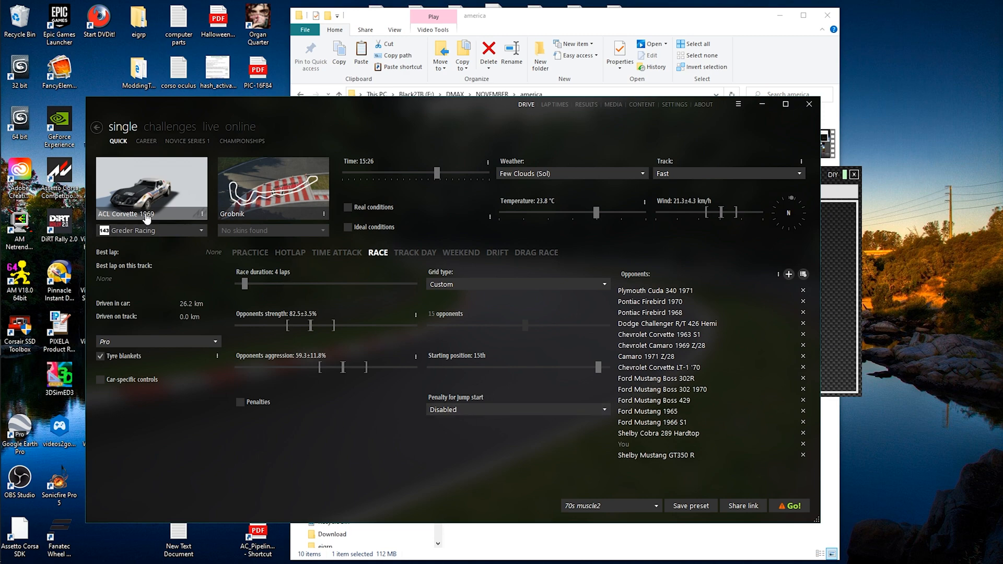
Step: Choose the ACL BMW CSL 3.5 from AC Legends as the driven car and start the Grobnik race
{"action": "left_click", "coordinate": [151, 186]}
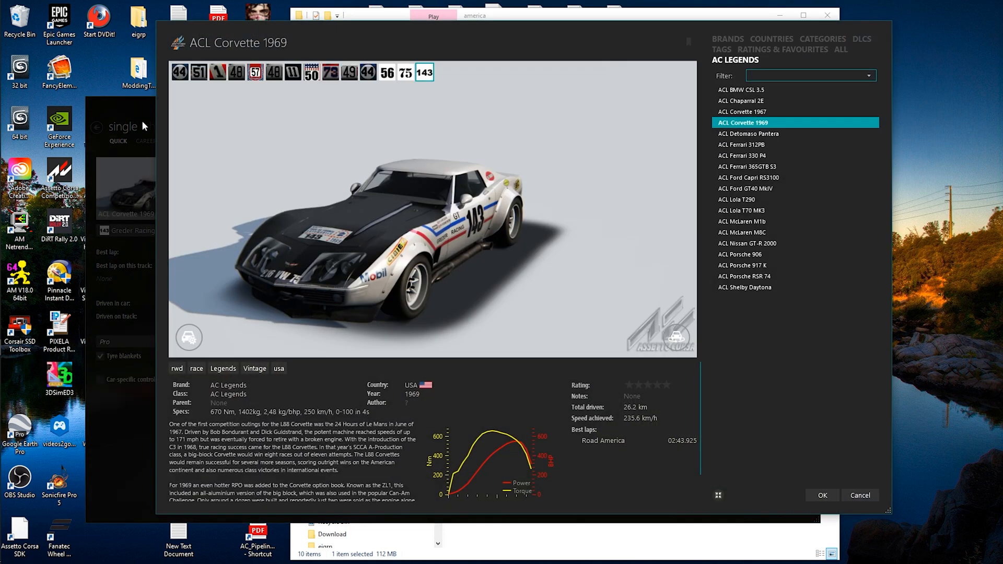
{"action": "left_click", "coordinate": [741, 89]}
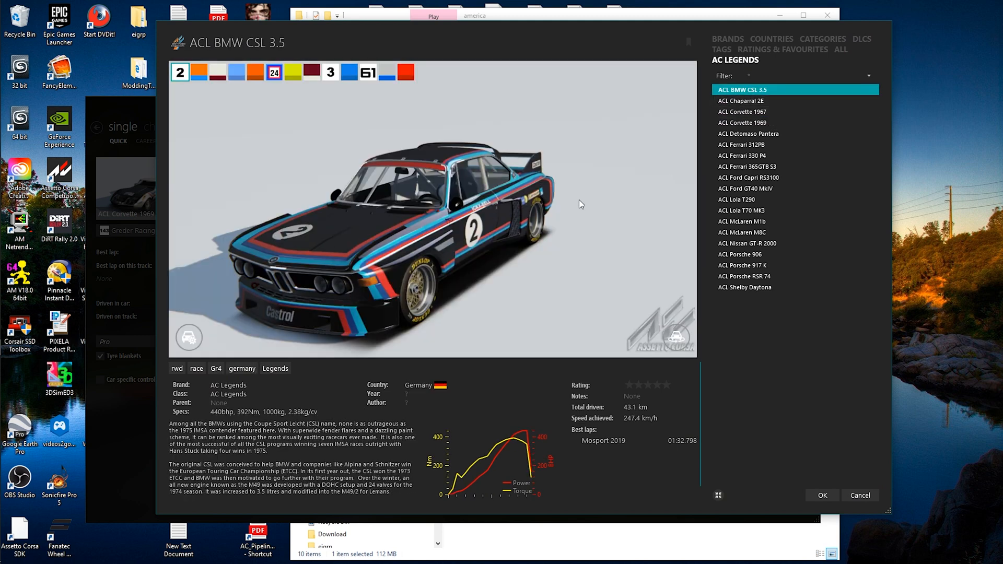
{"action": "mouse_move", "coordinate": [707, 192]}
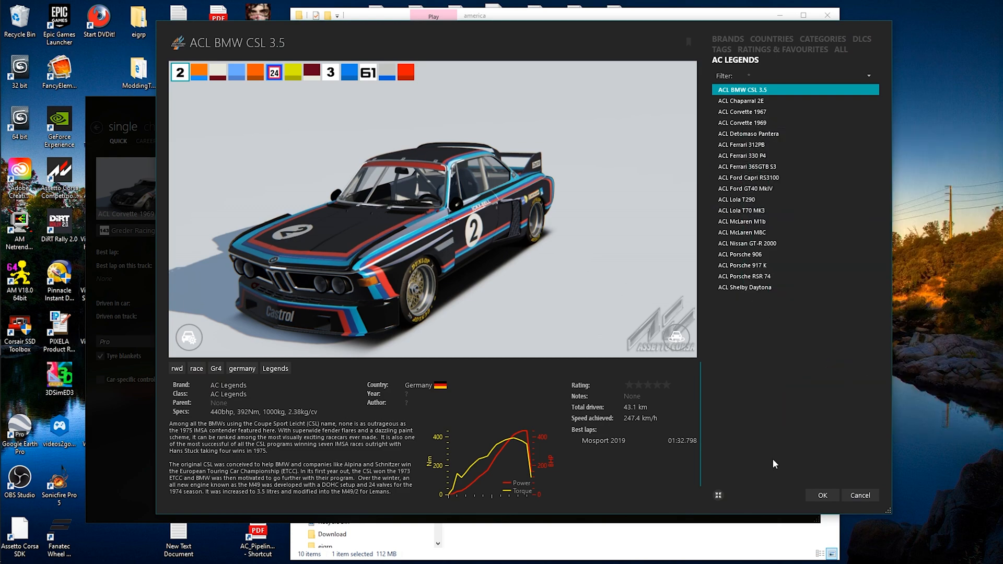
{"action": "left_click", "coordinate": [823, 496]}
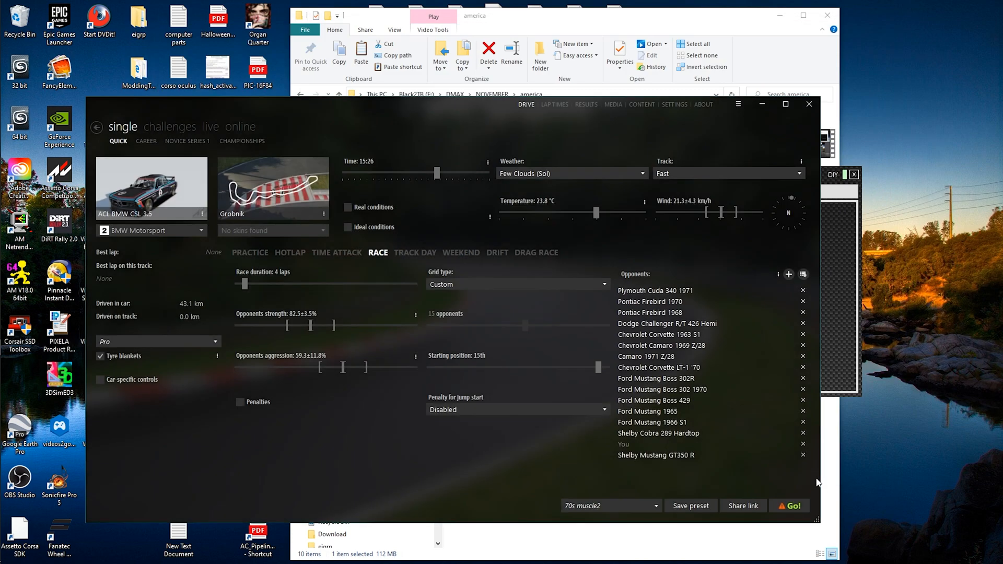
{"action": "left_click", "coordinate": [790, 505]}
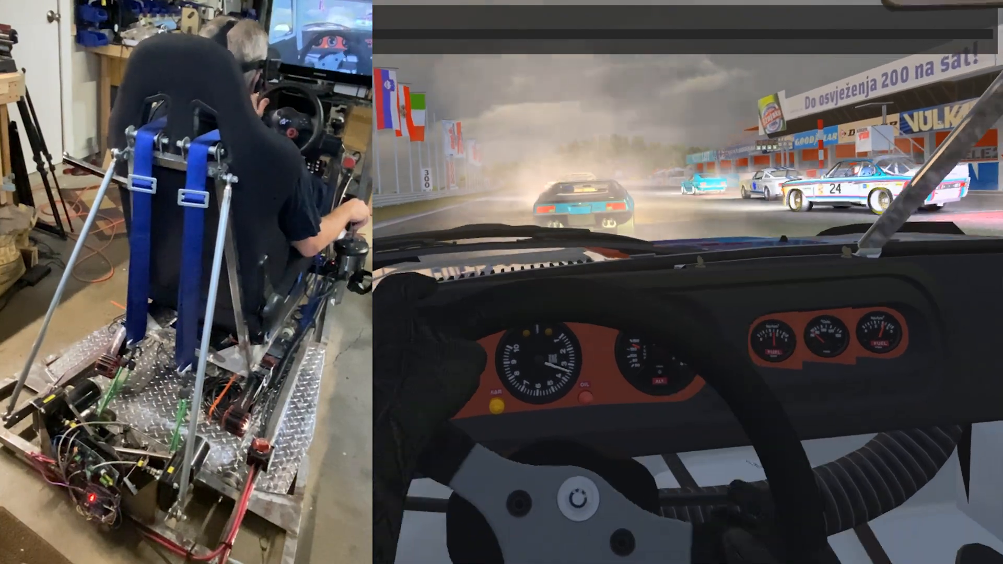